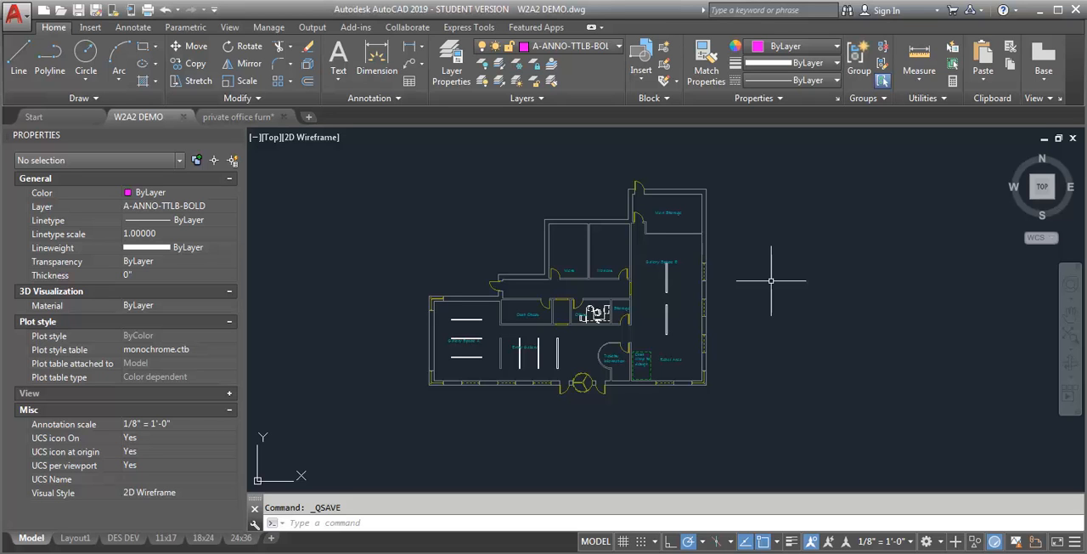
mouse_move(502, 334)
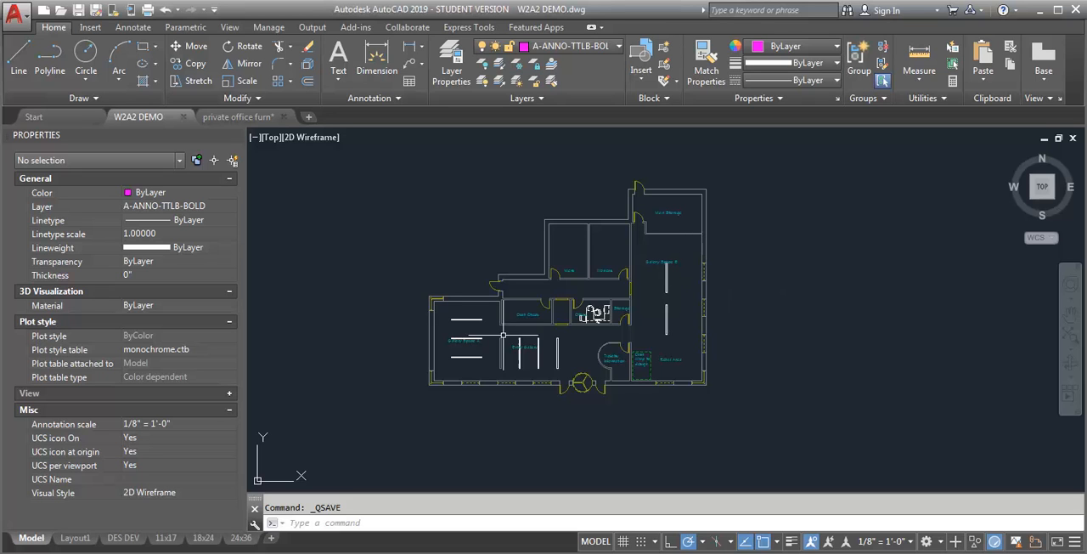
- Freeze the current wall option layer and thaw the next A-WALL-FULL-OPT layer for X-shaped partitions
click(451, 60)
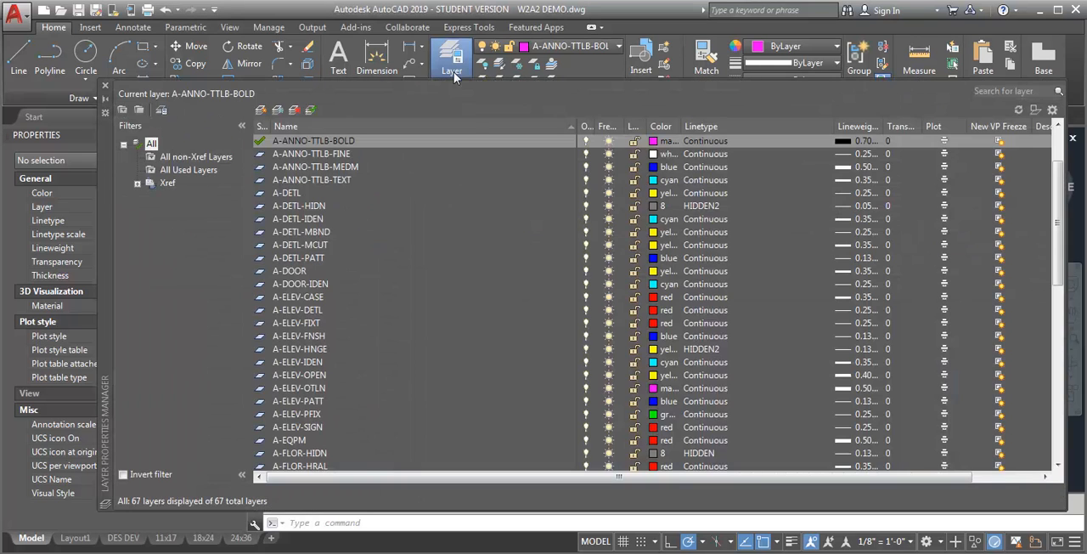
scroll(down, 3)
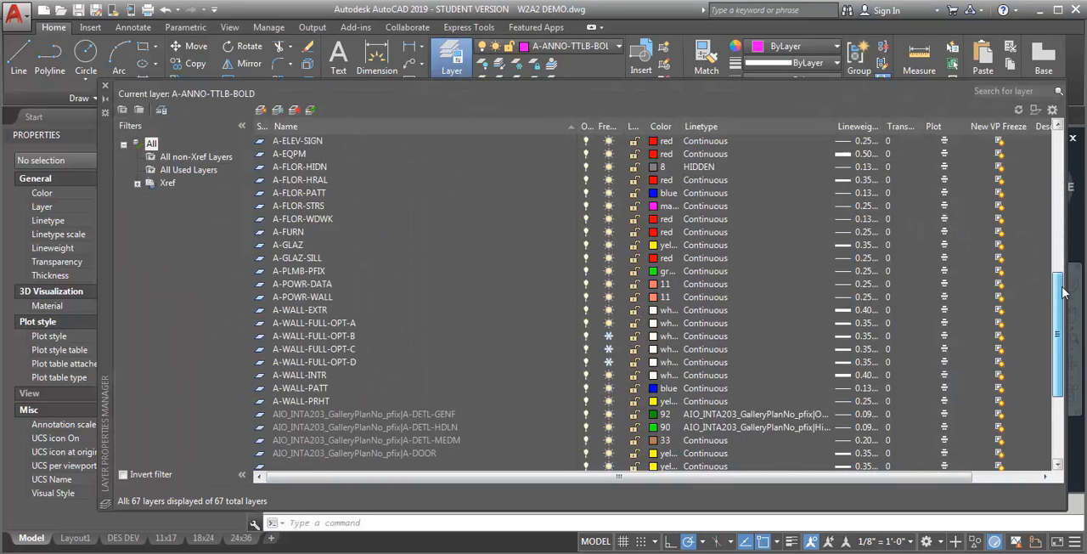
scroll(down, 3)
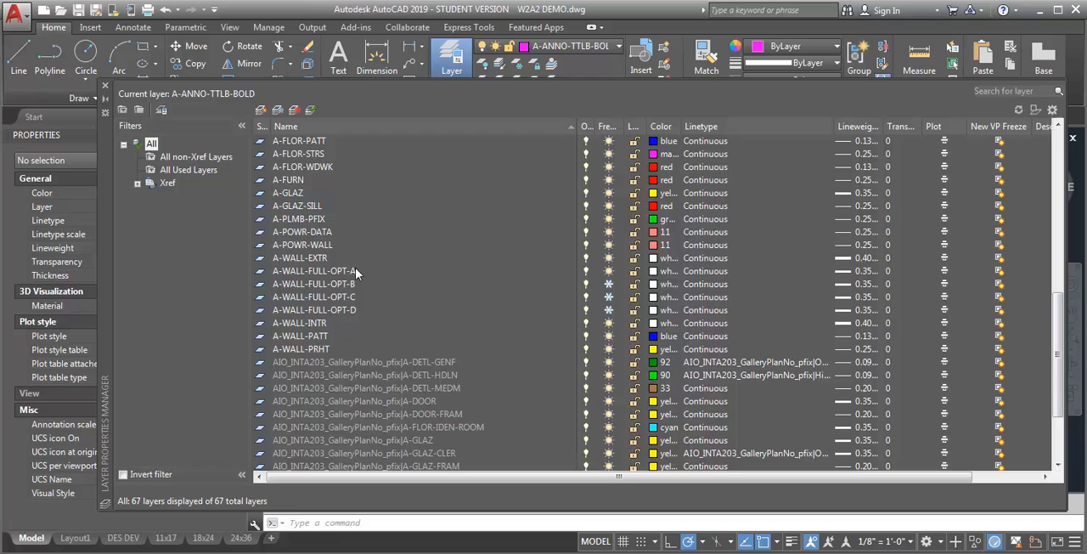
mouse_move(358, 302)
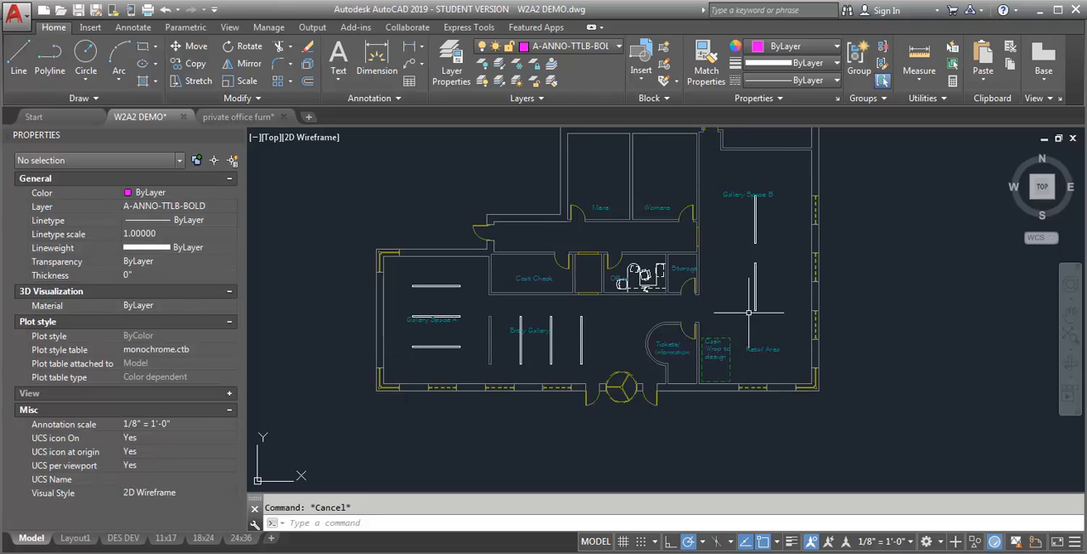
mouse_move(697, 295)
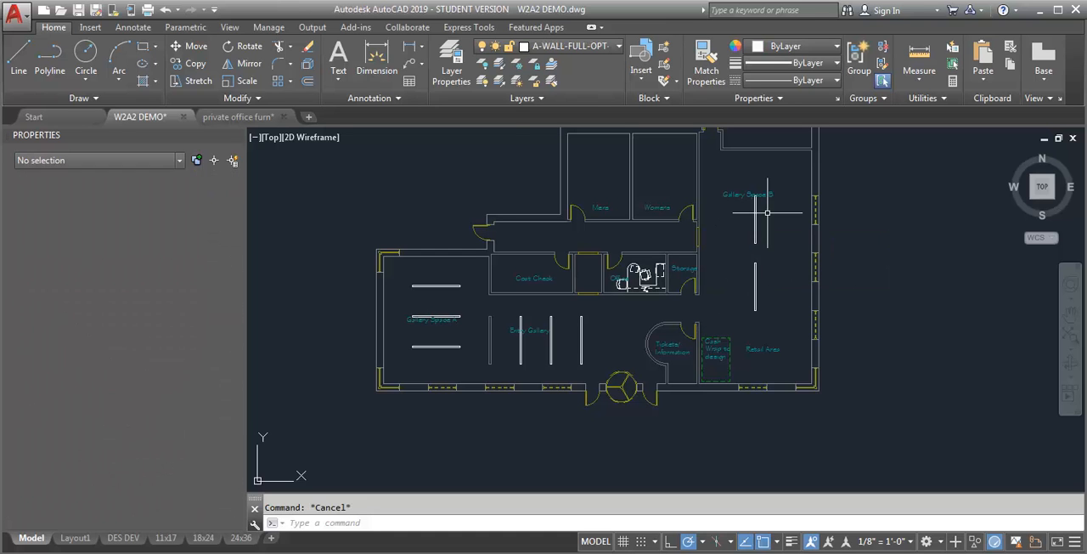
click(451, 56)
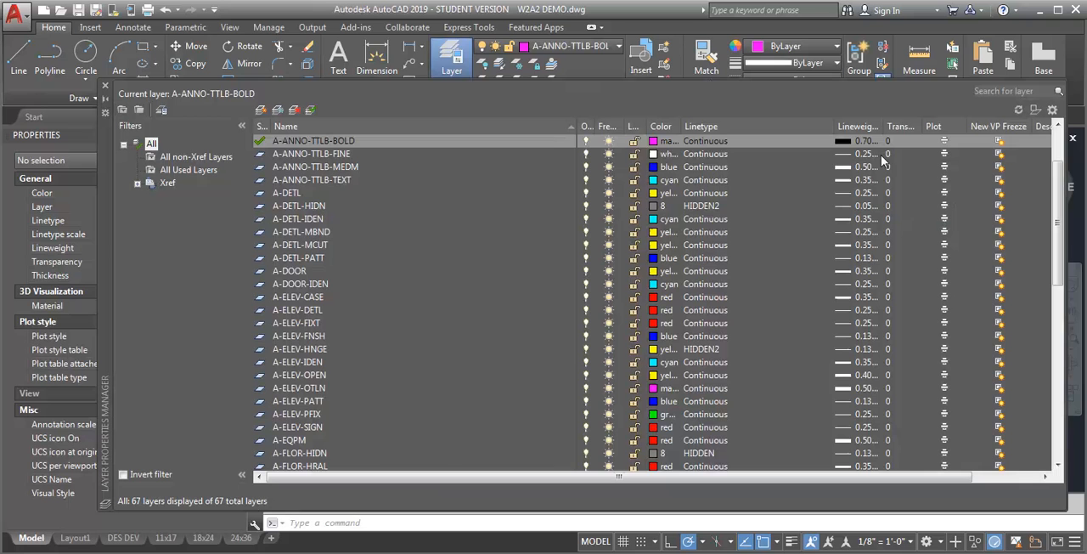
scroll(down, 3)
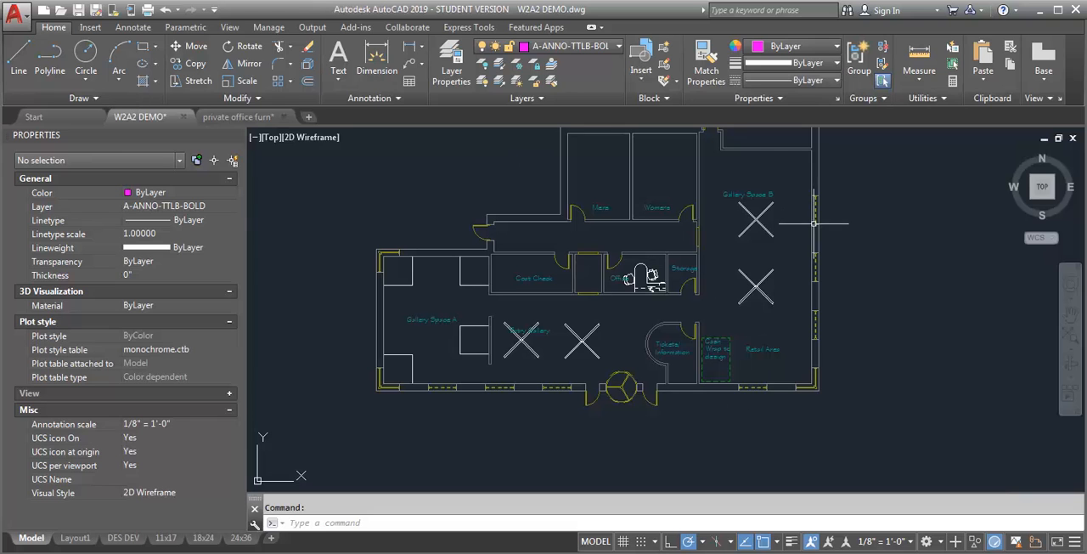
mouse_move(578, 310)
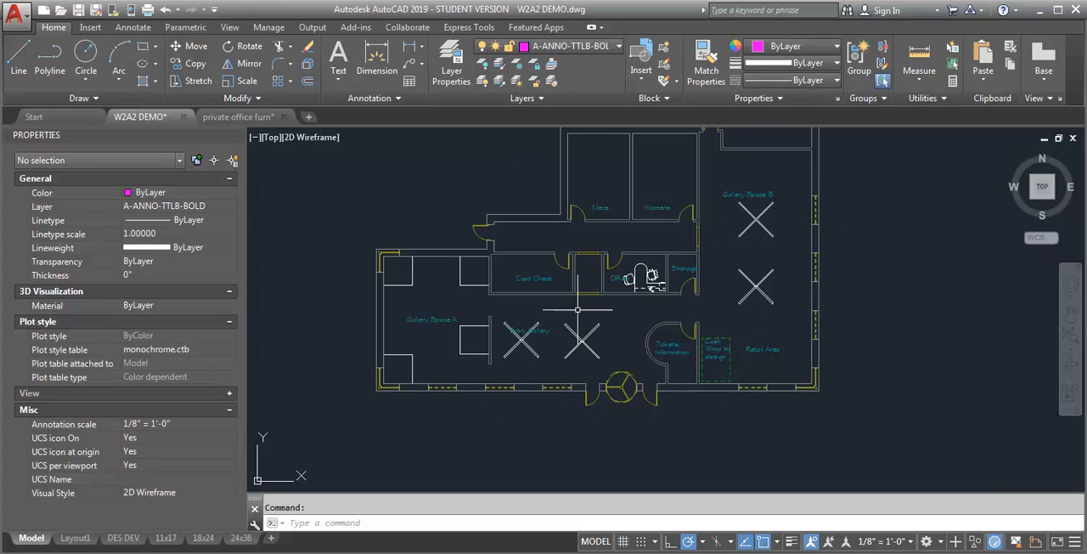
mouse_move(816, 316)
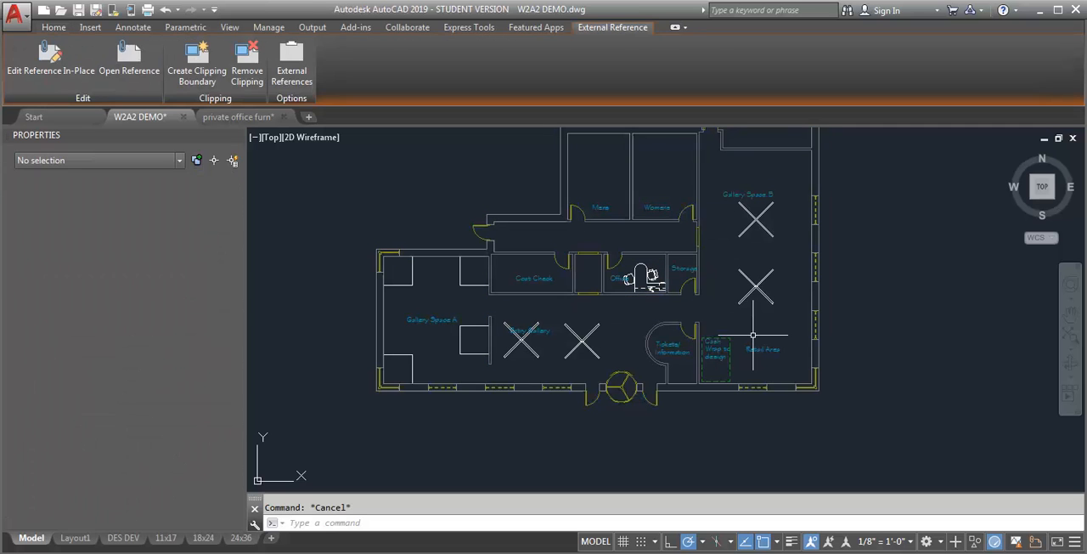
click(54, 27)
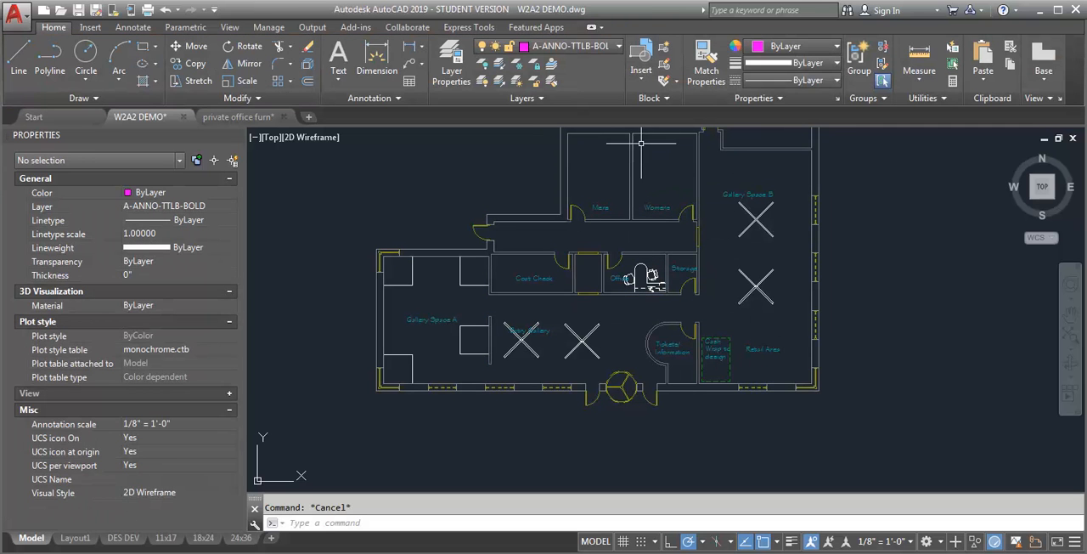
mouse_move(607, 189)
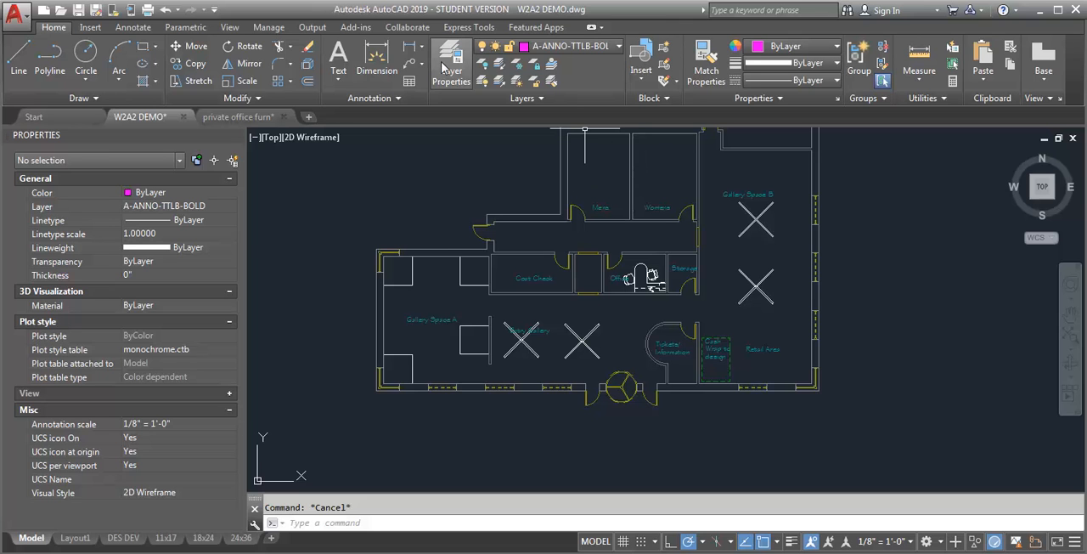
- Freeze the X-shaped option layer and thaw another A-WALL-FULL-OPT layer for straight gallery panels
click(451, 59)
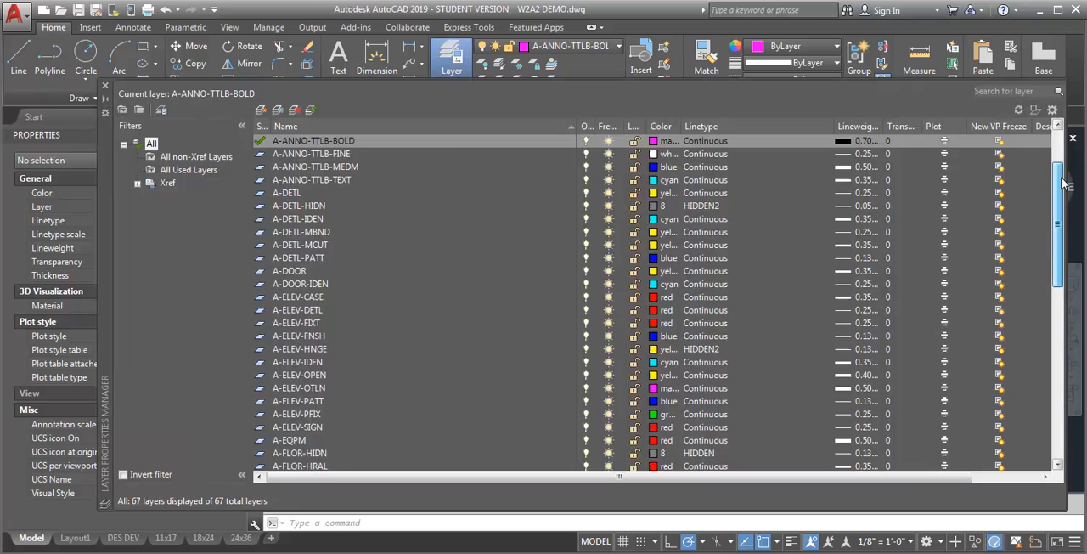
scroll(down, 3)
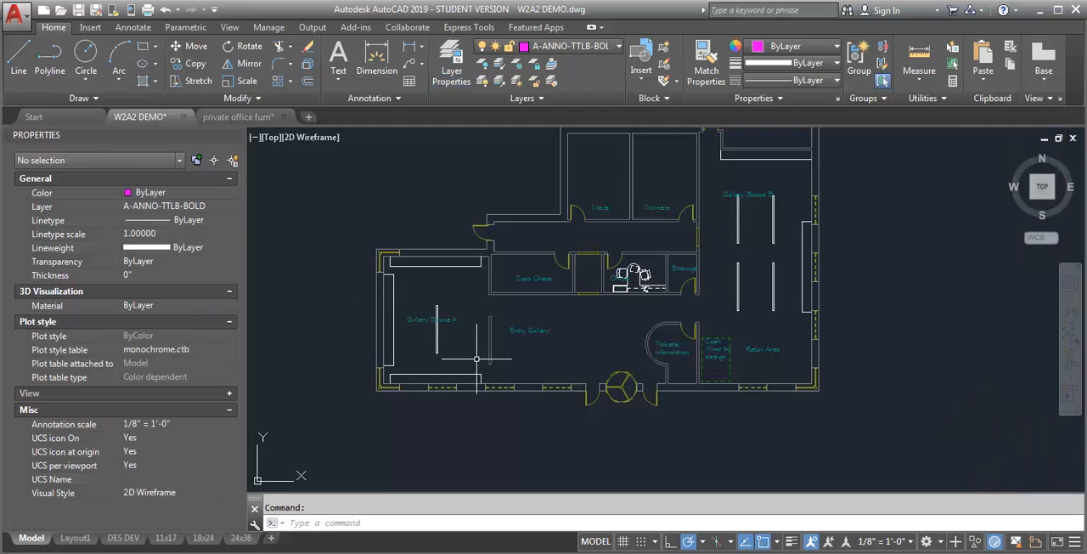
mouse_move(493, 359)
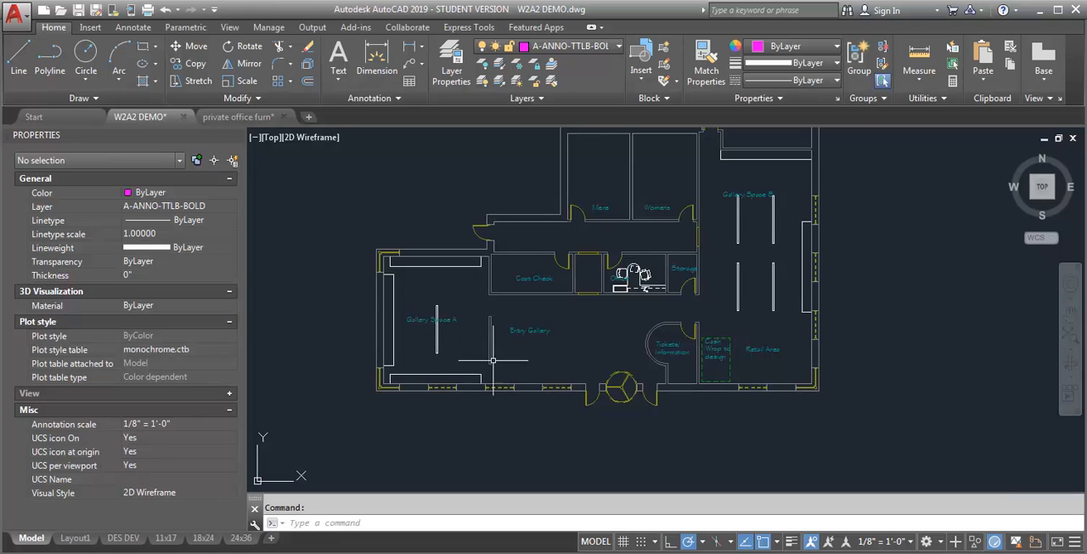
mouse_move(826, 237)
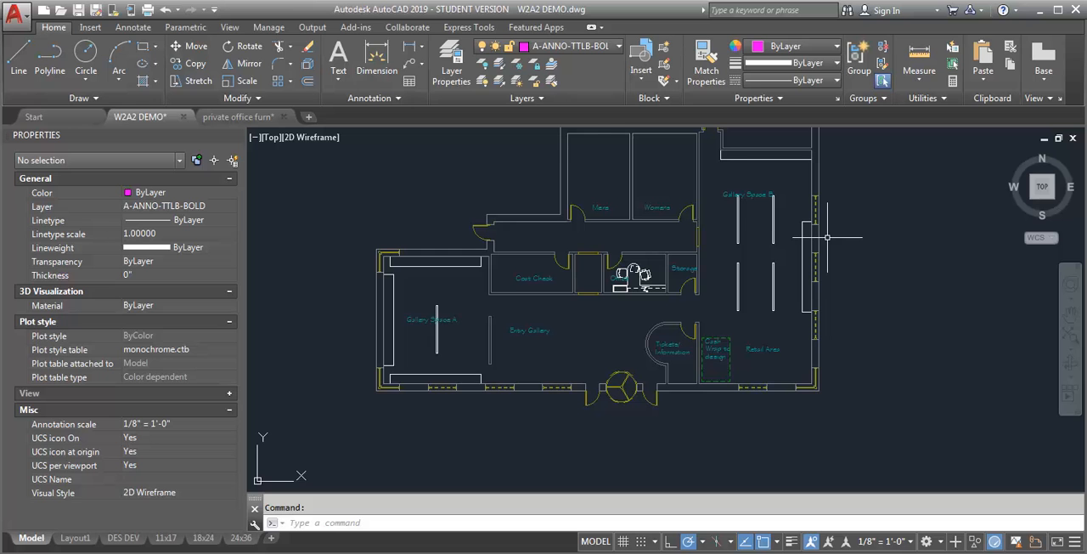
- Thaw the circular partition layer, then thaw every A-WALL-FULL-OPT layer so all options overlap
click(452, 60)
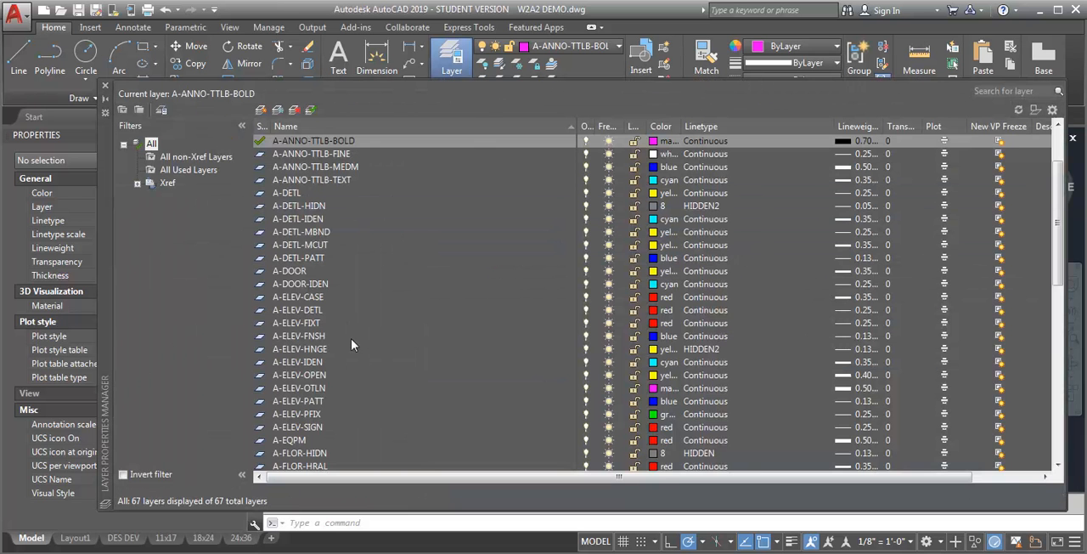
scroll(down, 3)
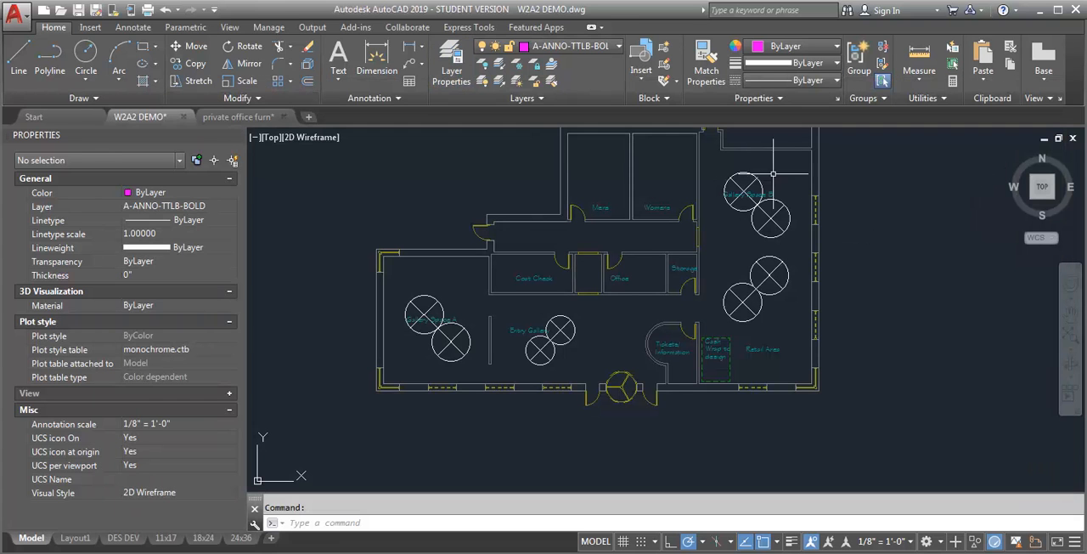
mouse_move(579, 134)
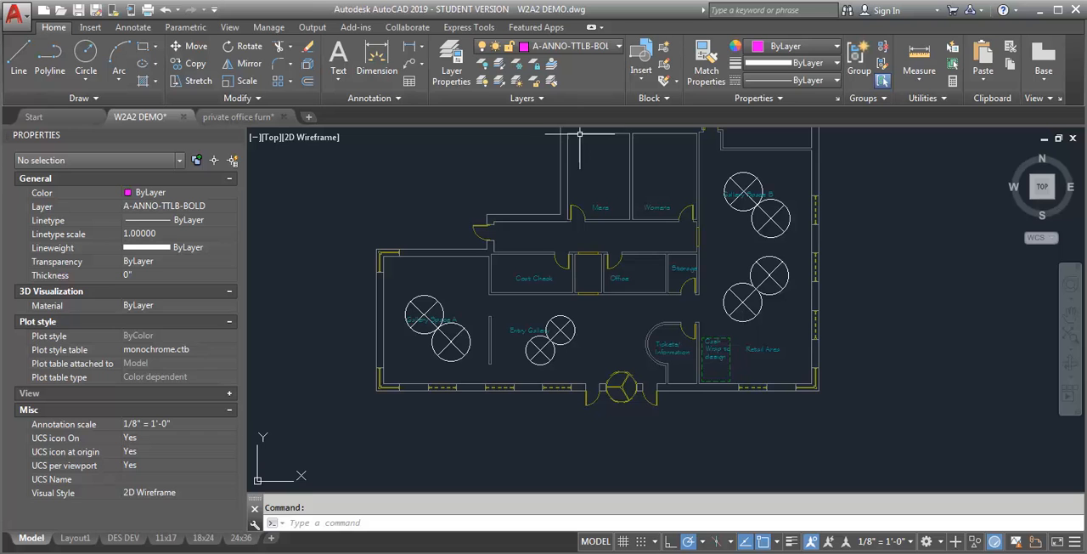
click(451, 59)
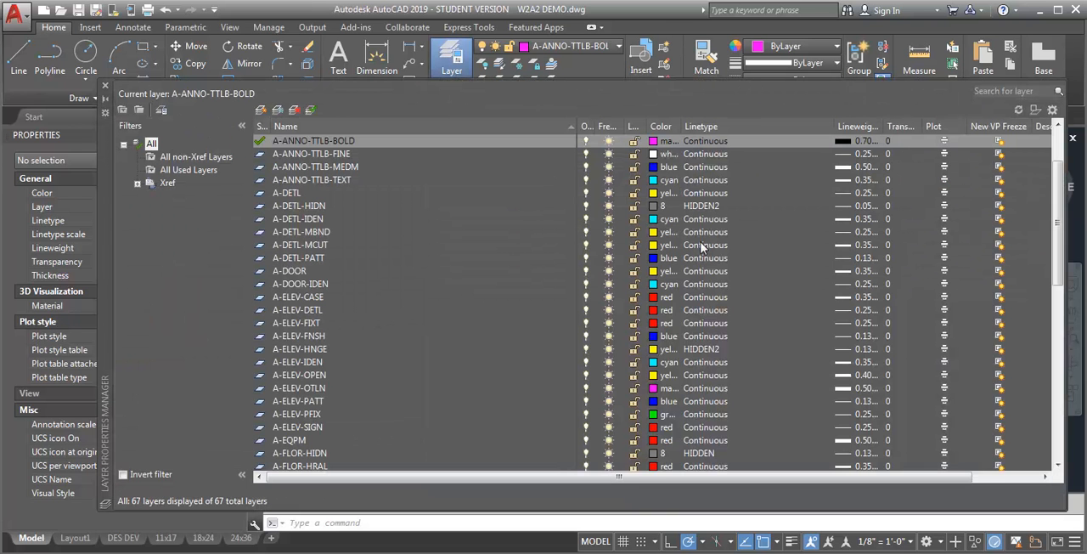
scroll(down, 3)
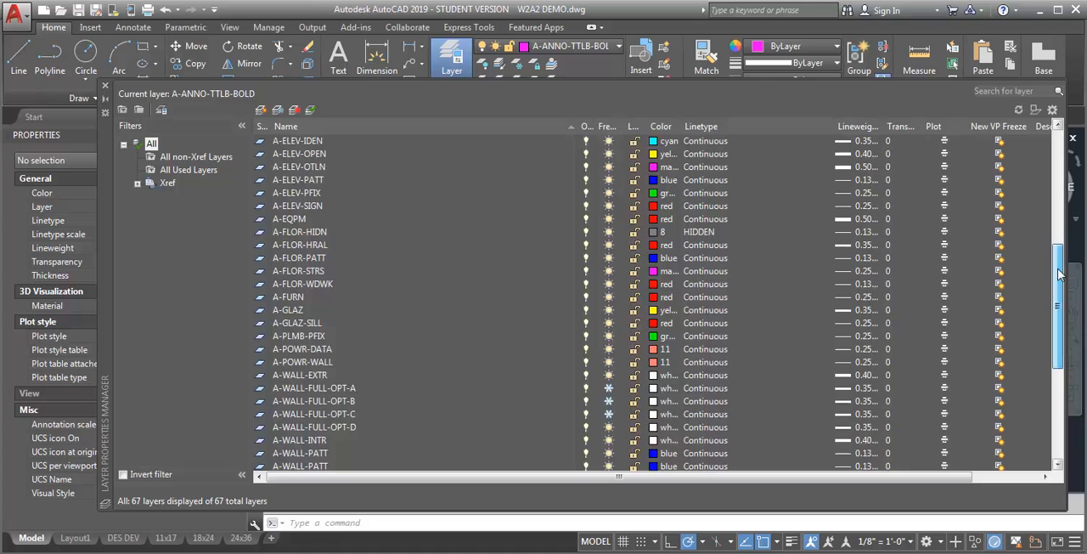
click(313, 400)
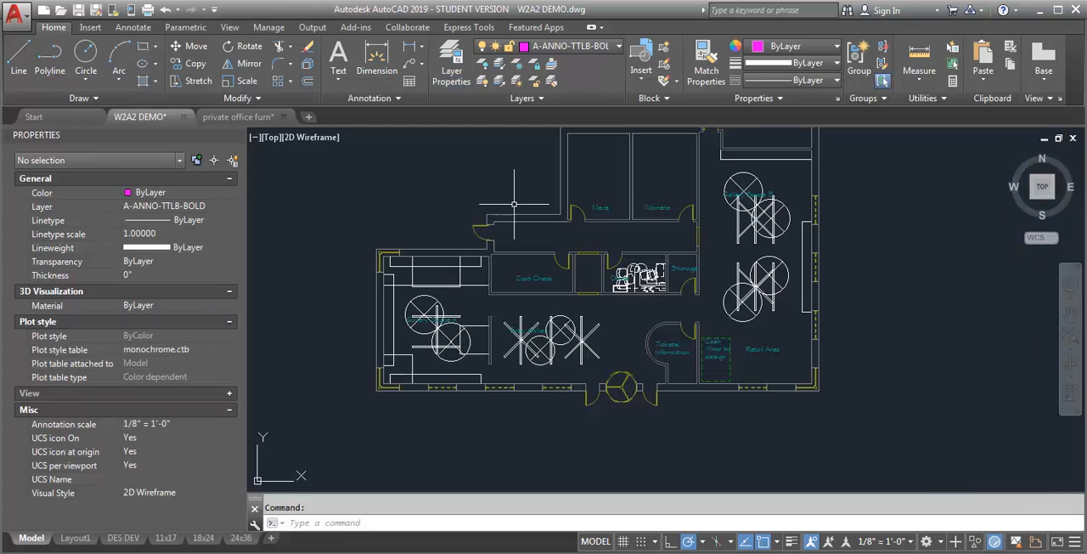
mouse_move(794, 266)
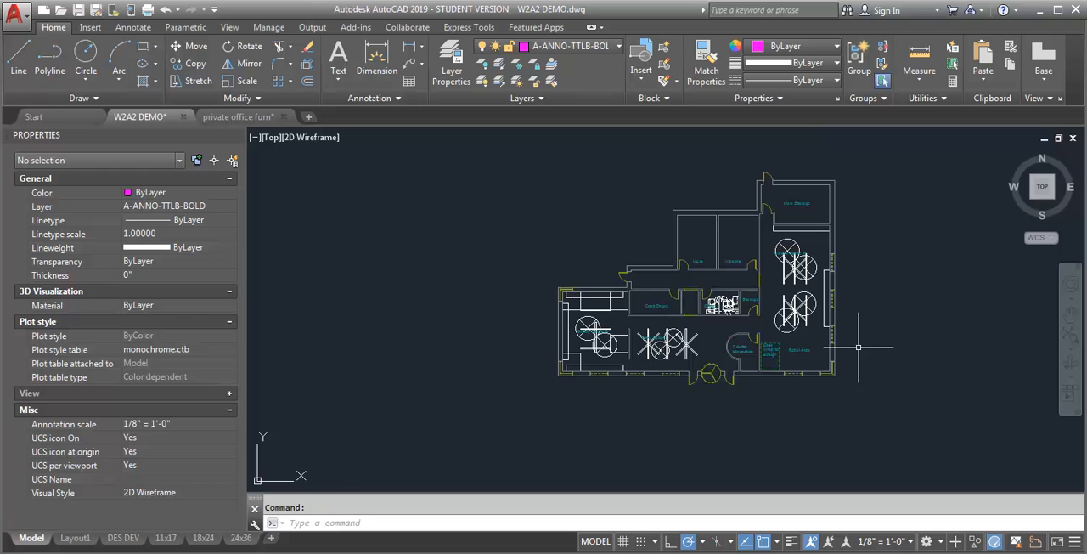
mouse_move(803, 336)
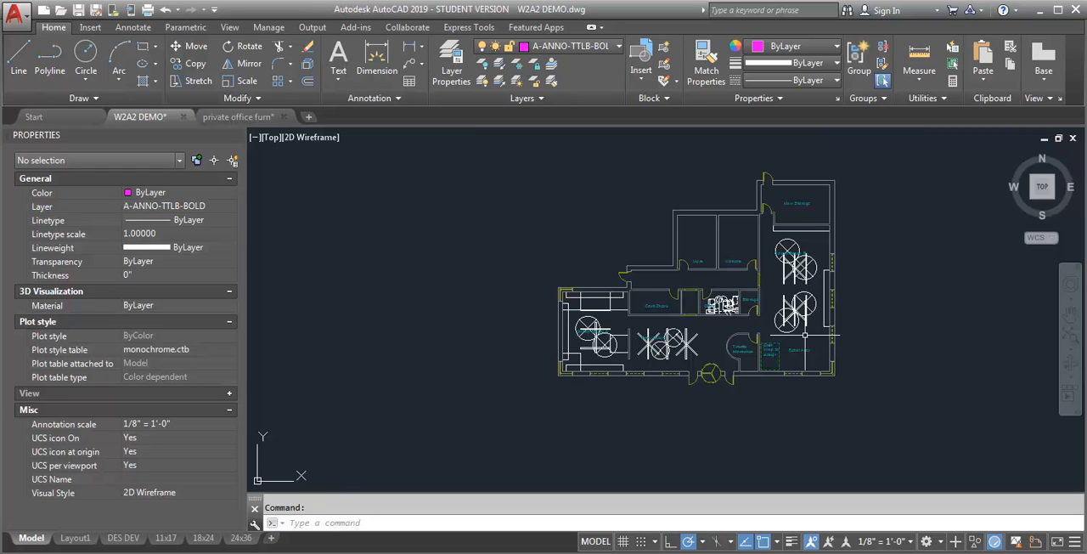
- Duplicate the DES DEV layout using Move or Copy with Create a copy ticked
click(123, 536)
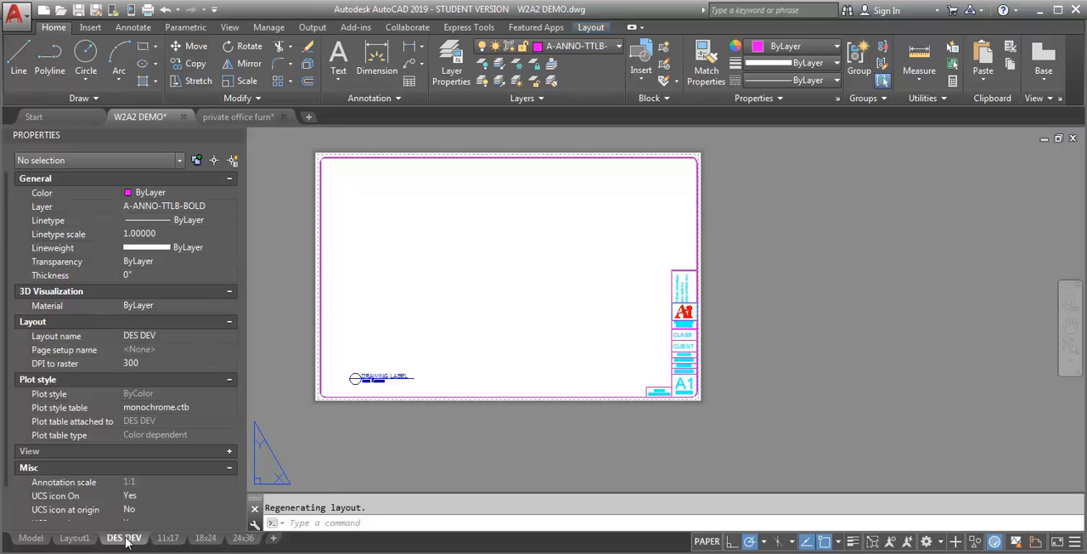
right_click(124, 538)
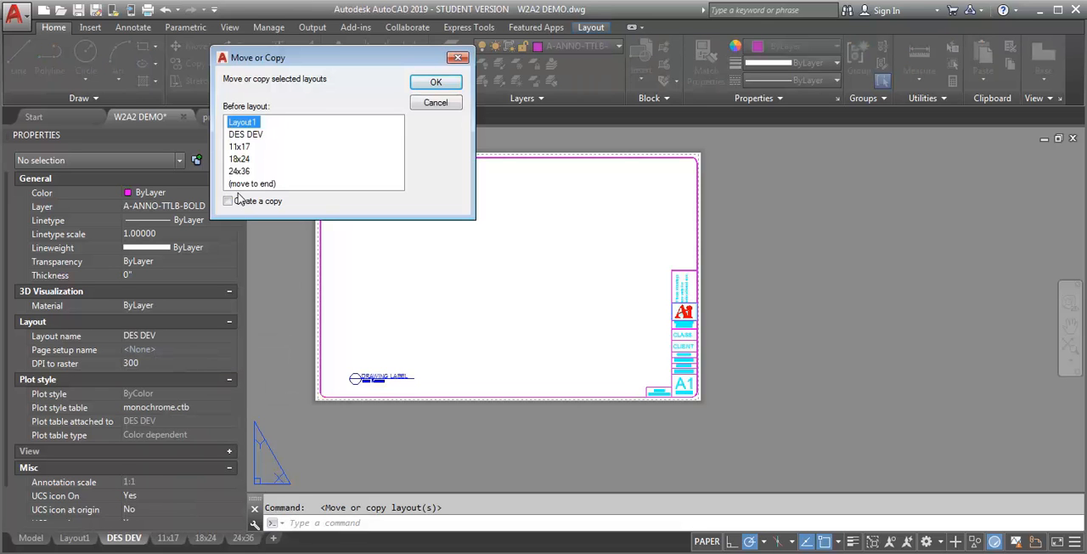
click(435, 81)
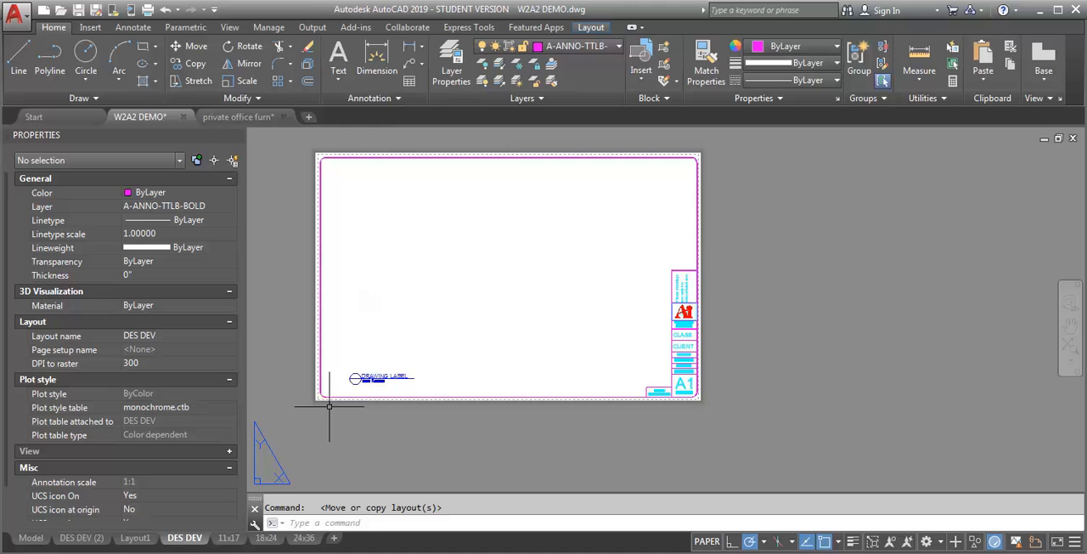
click(80, 537)
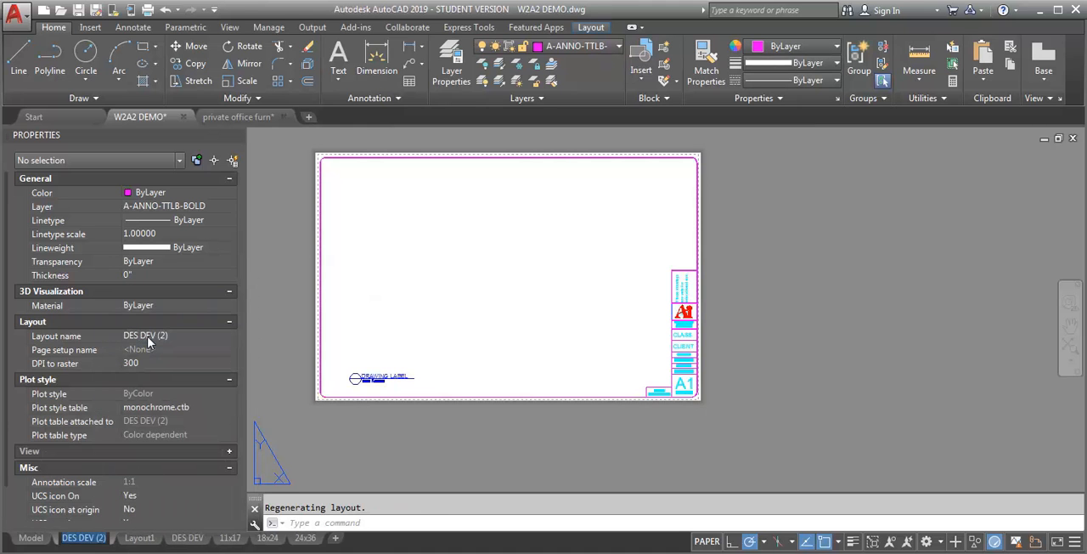
- Rename the copied layout tab to OPT A
click(70, 537)
text(OPT)
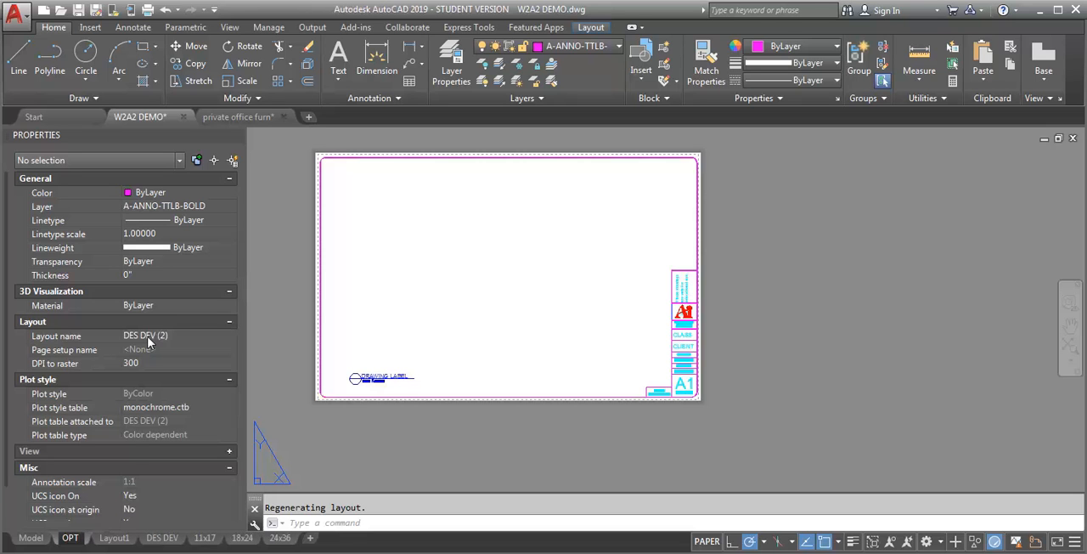
click(71, 538)
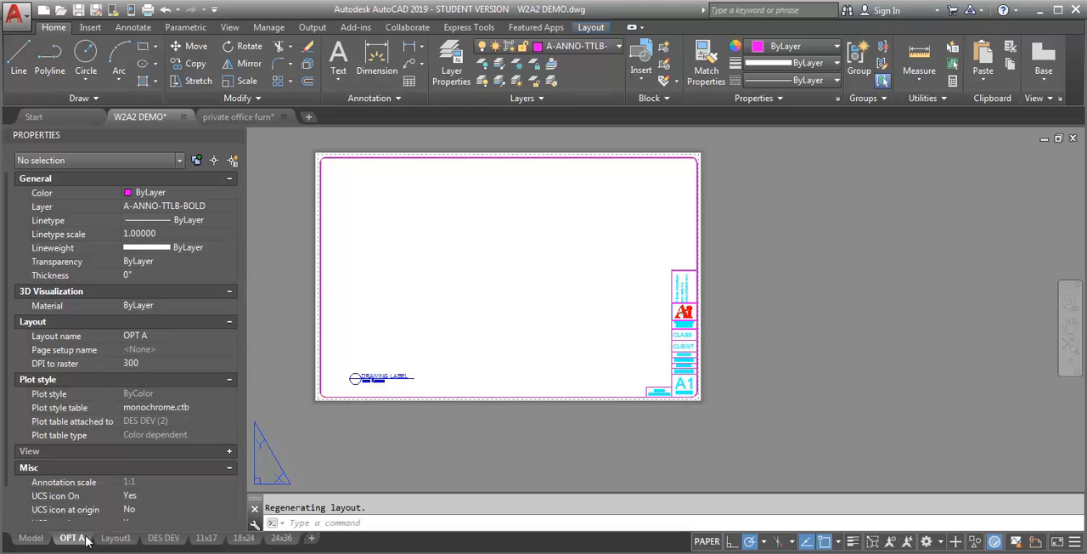
right_click(72, 537)
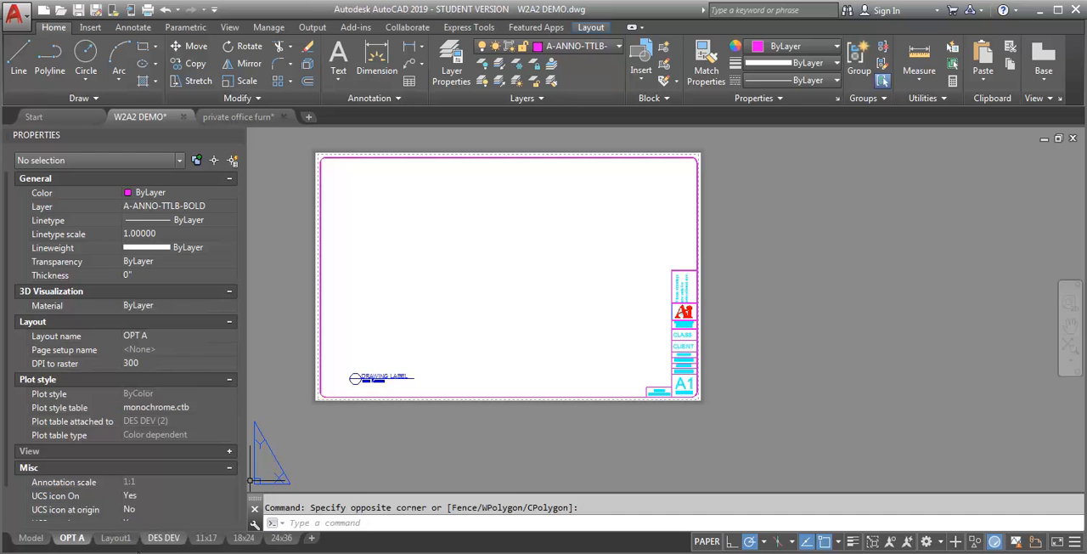
mouse_move(620, 245)
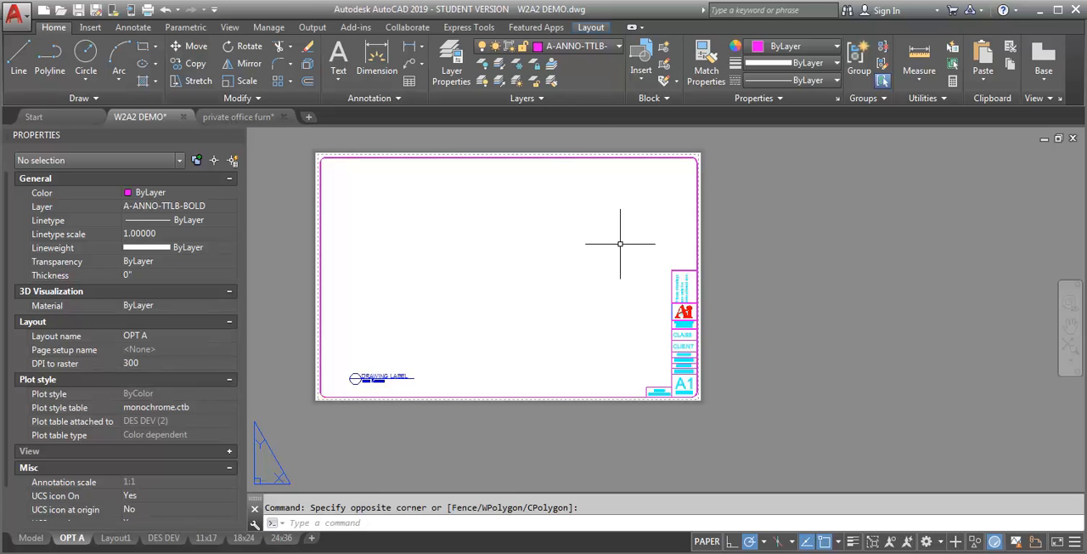
- Make VPORT the current layer and draw a two-corner MVIEW viewport on OPT A
click(451, 57)
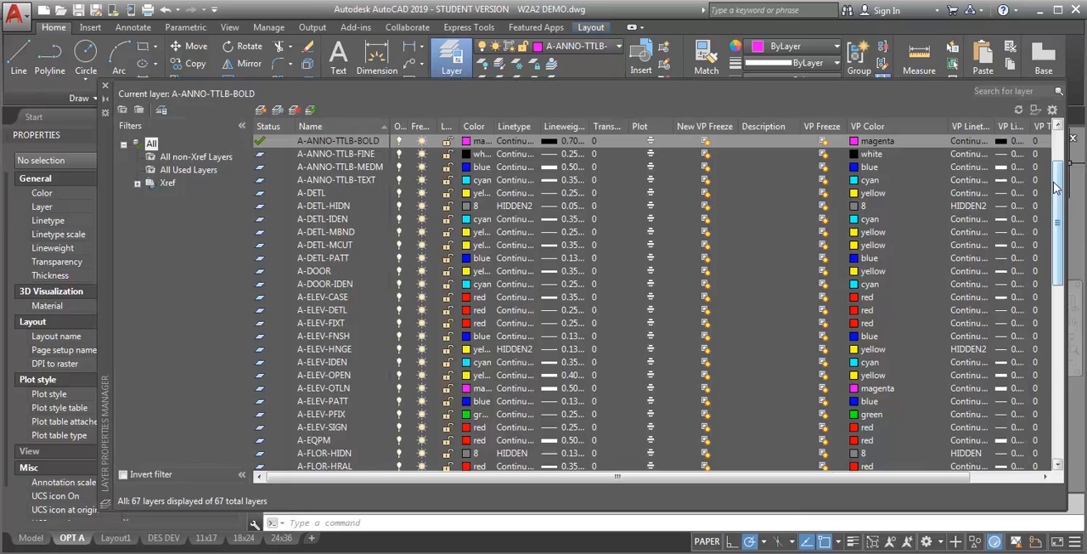
scroll(down, 3)
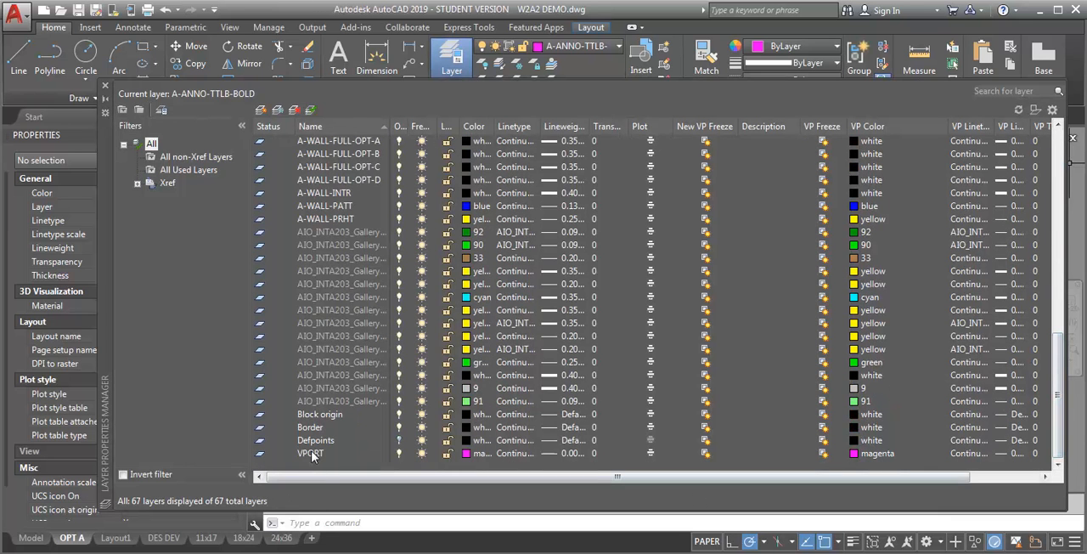
double_click(310, 452)
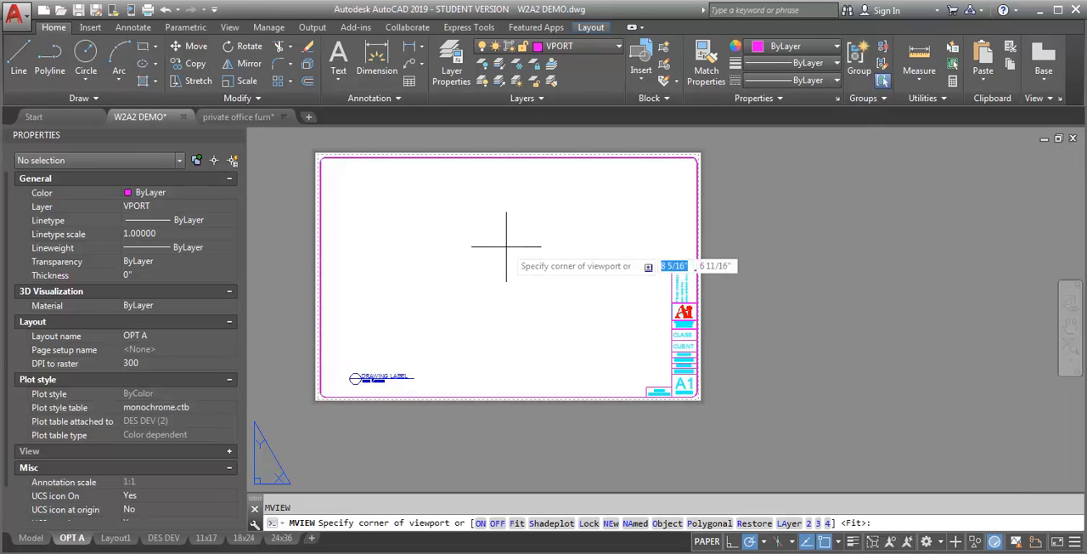
click(507, 247)
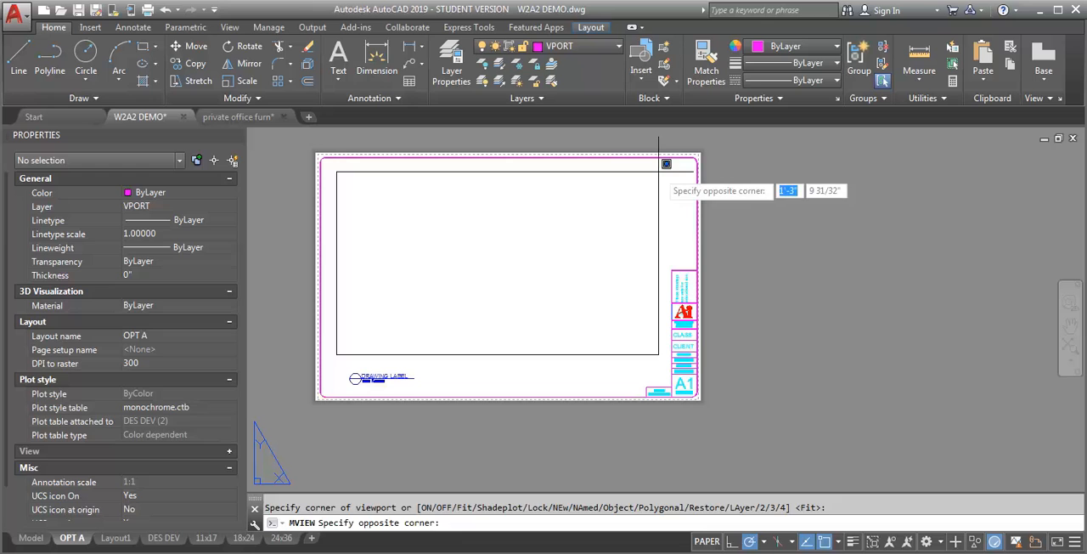
click(659, 171)
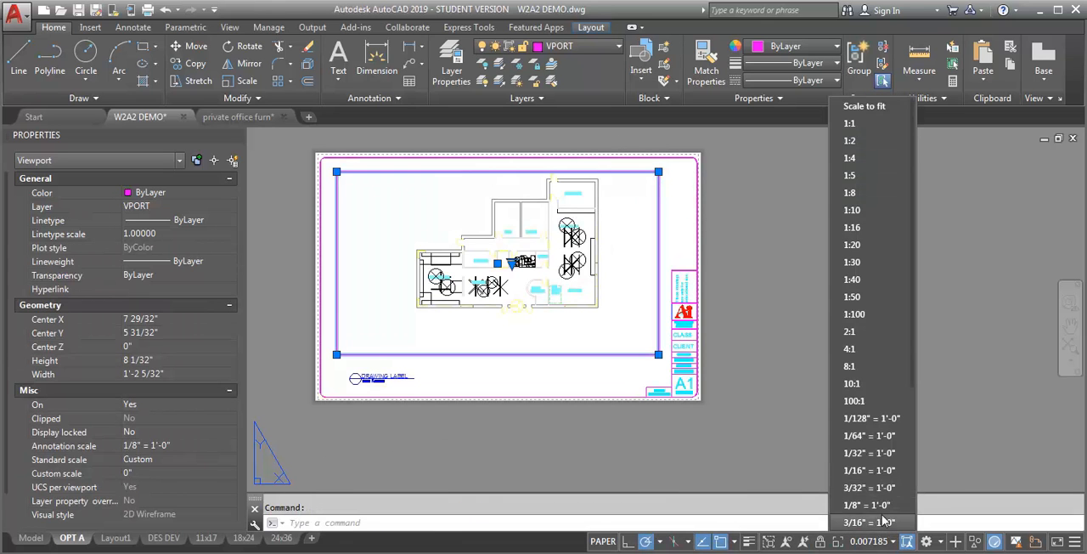
- Scale the OPT A viewport to 1/8" = 1'-0", enlarge it, and activate it for editing
click(866, 505)
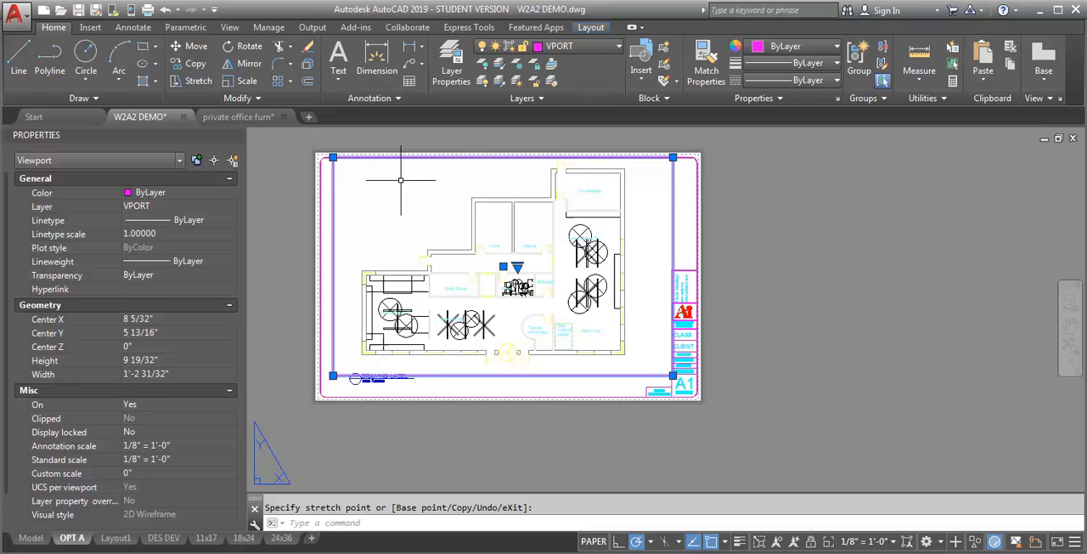
key(Escape)
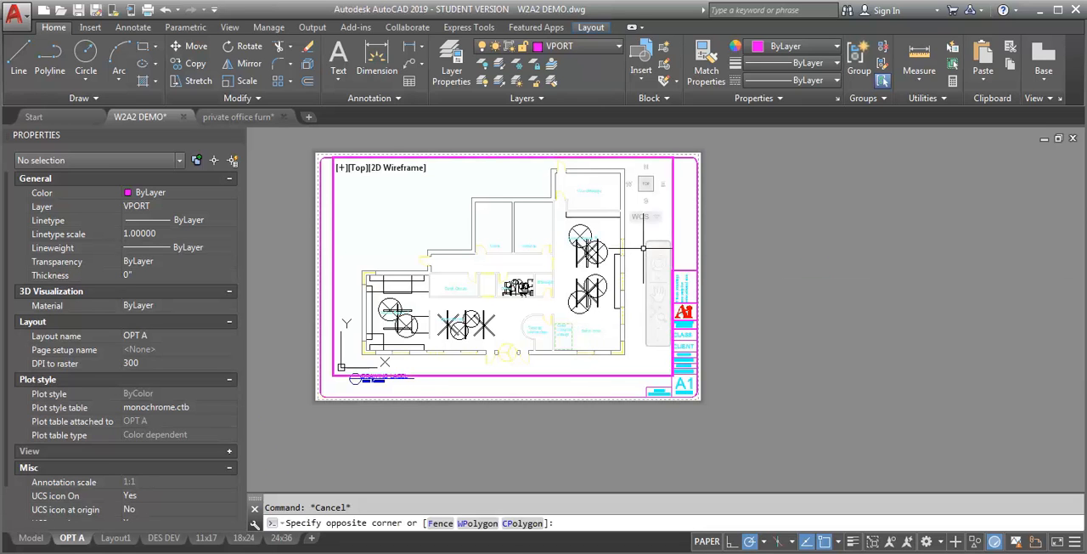
double_click(510, 280)
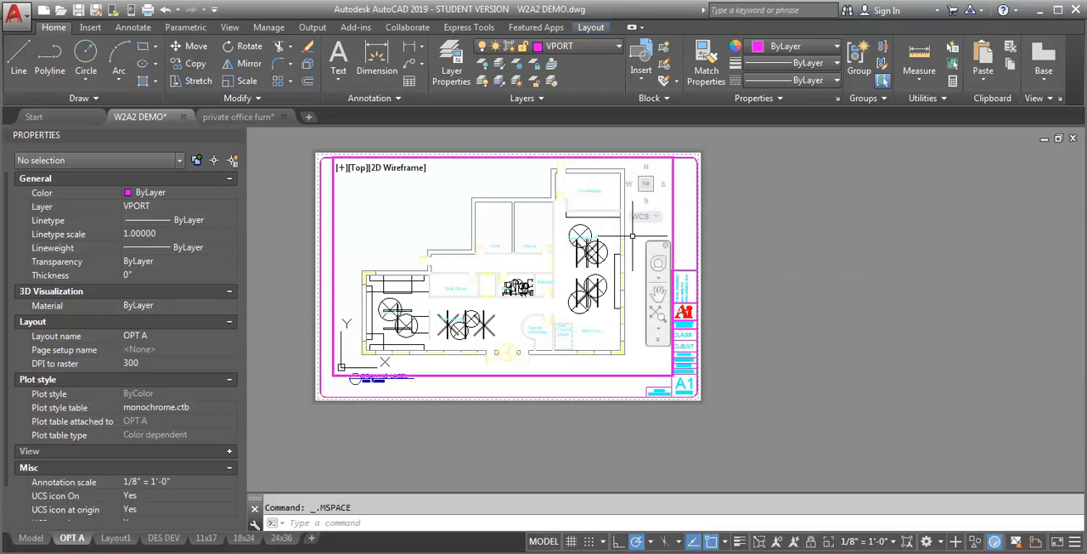
mouse_move(451, 55)
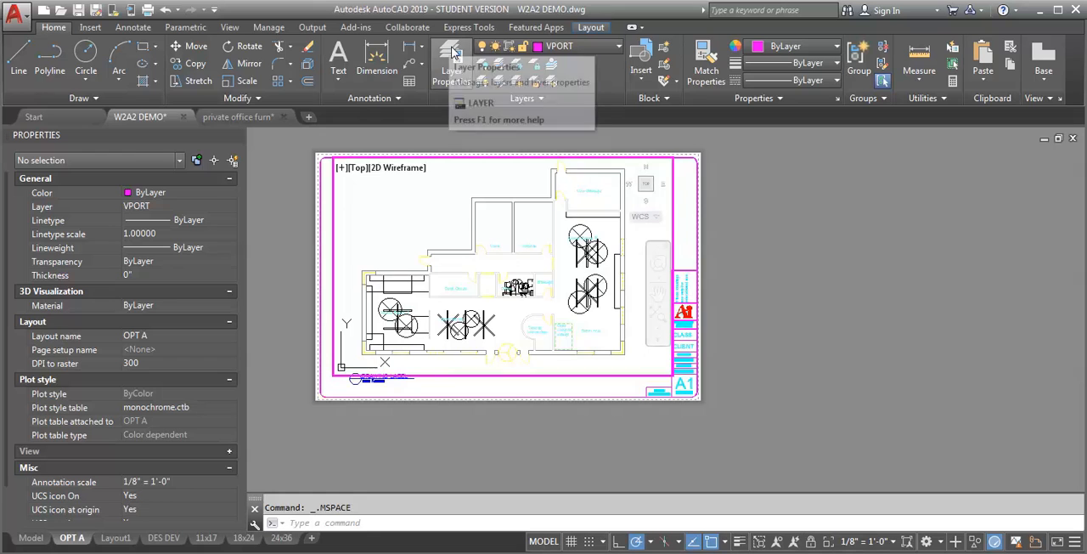
- Open Layer Properties inside the OPT A viewport to VP Freeze the unwanted option layers
click(452, 55)
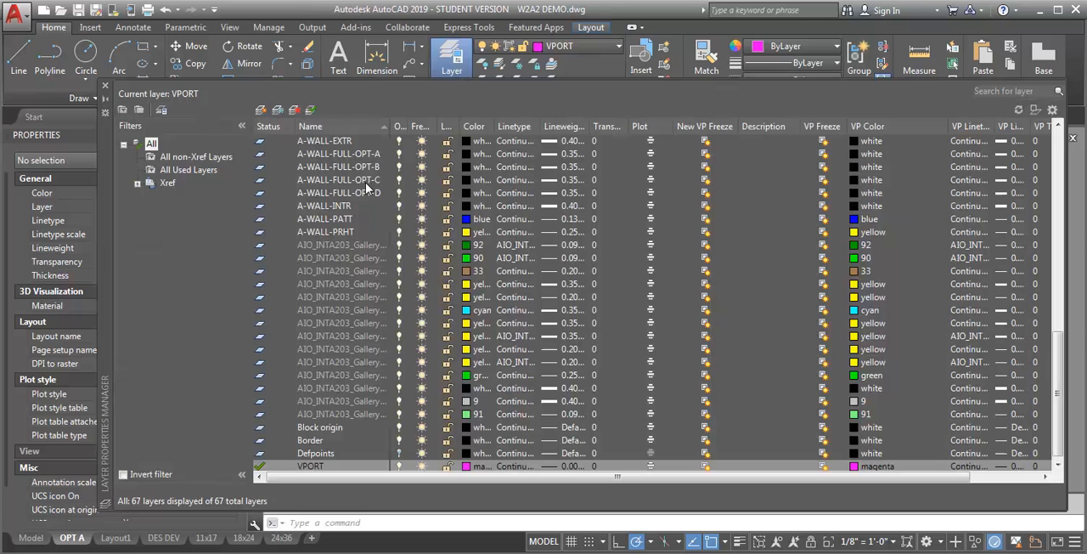
mouse_move(362, 202)
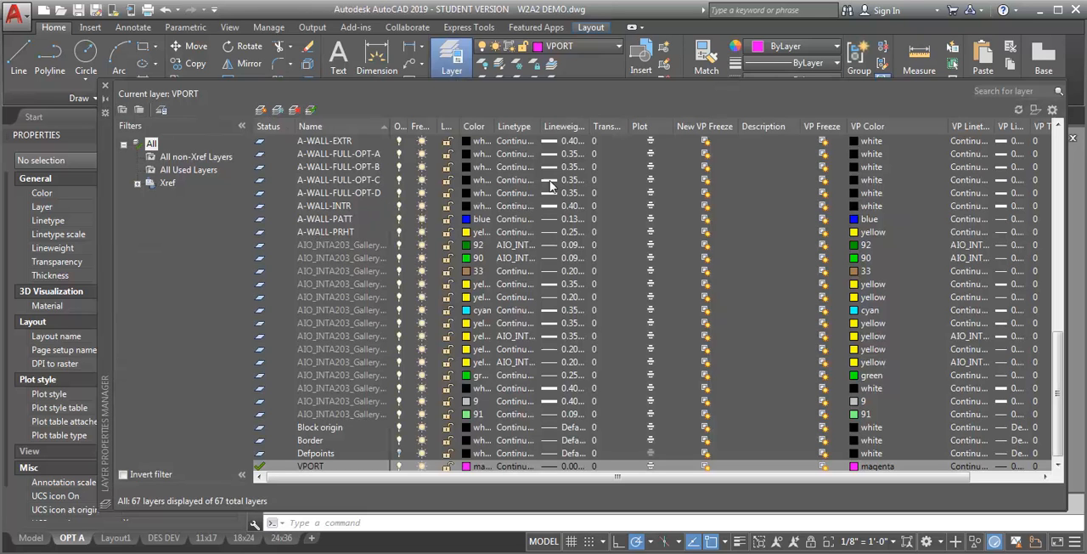
mouse_move(846, 134)
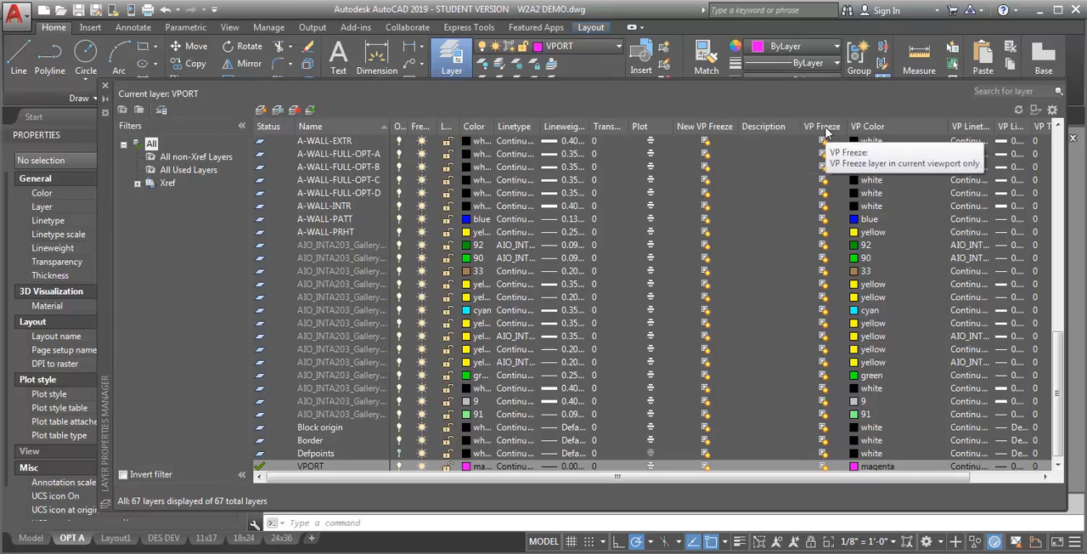
mouse_move(786, 174)
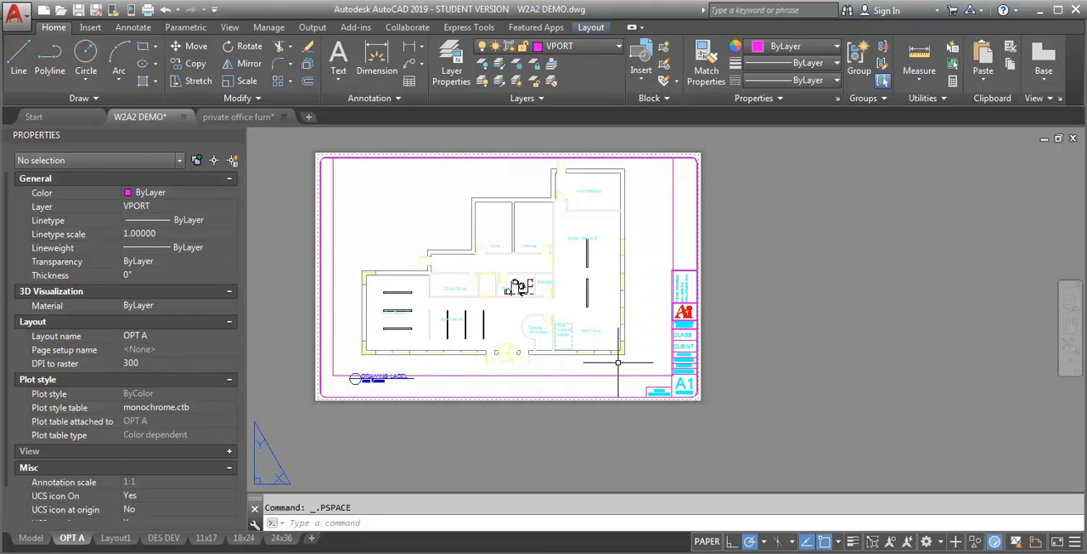
- Duplicate the OPT A sheet via Move or Copy and rename the copy OPT B
click(31, 537)
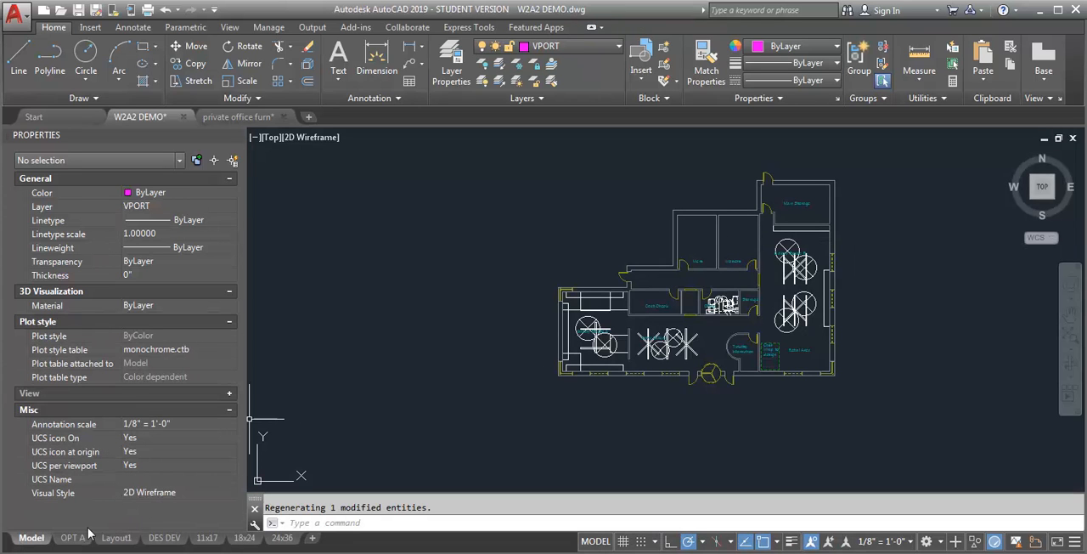
click(72, 537)
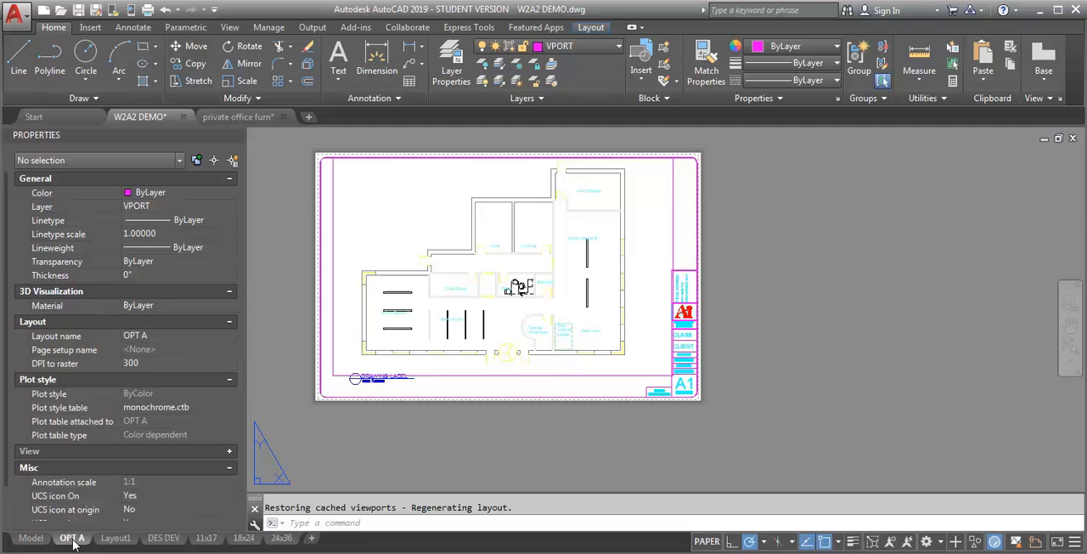
right_click(72, 537)
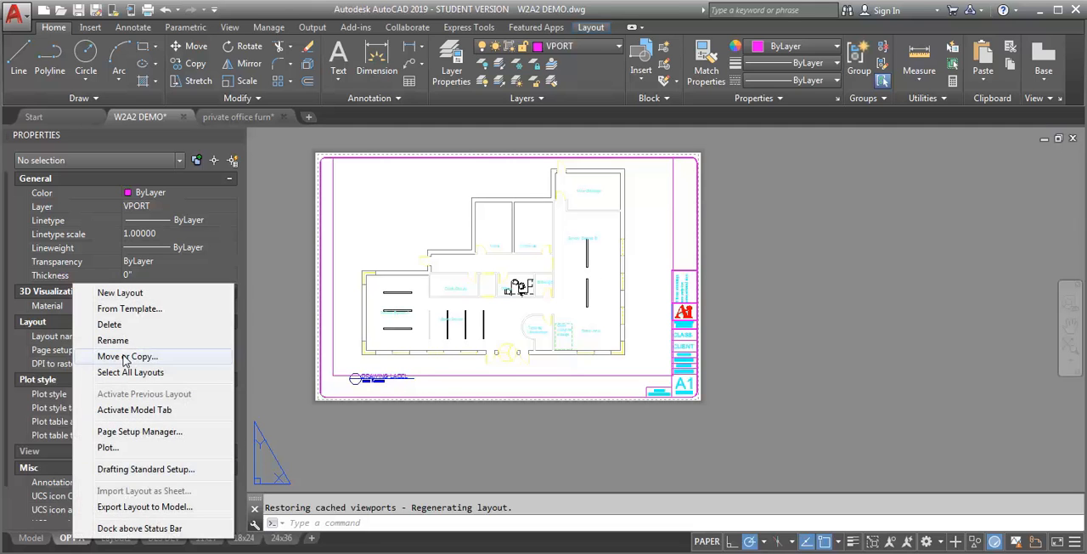
click(127, 356)
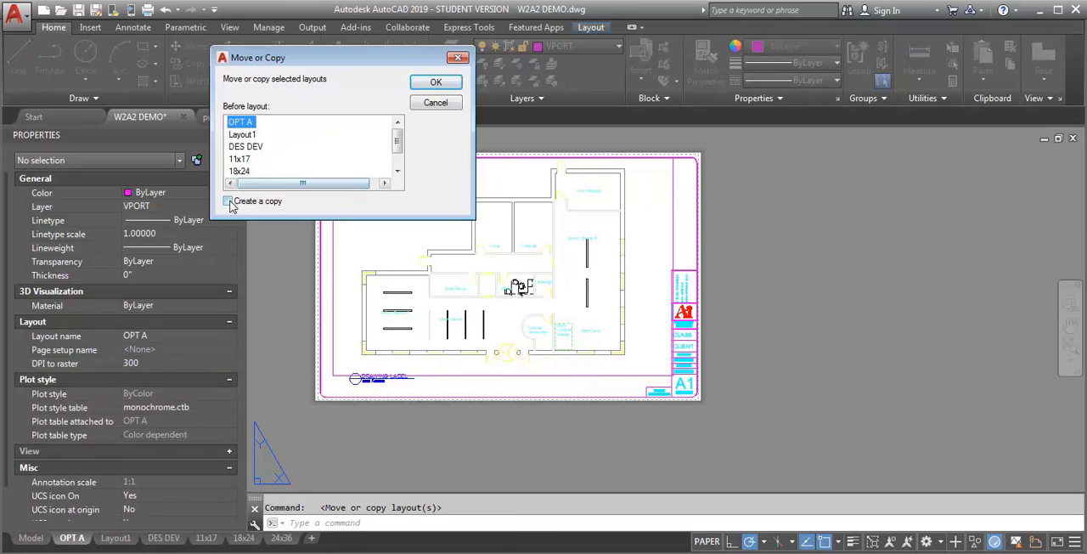
click(436, 82)
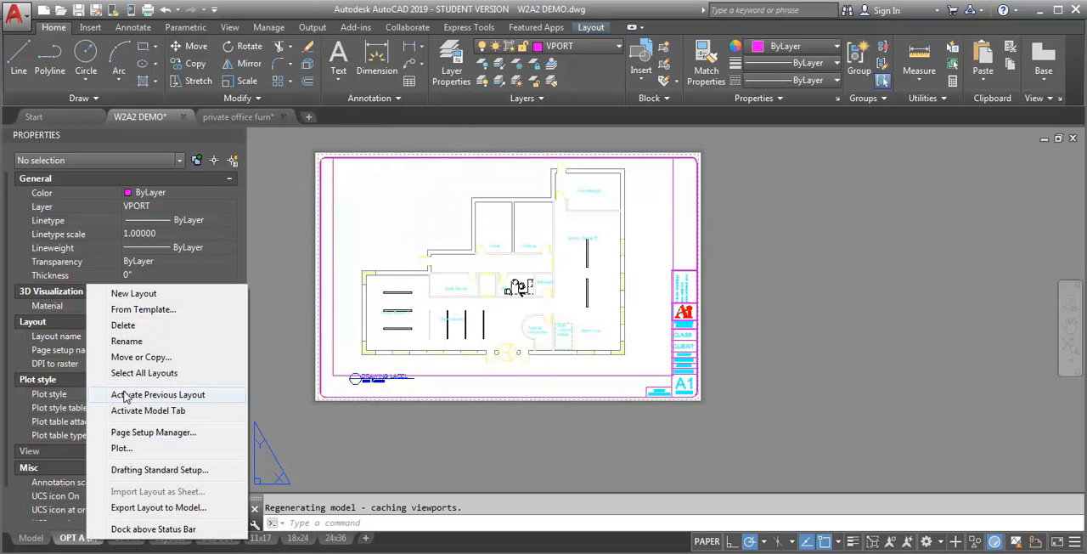
click(158, 394)
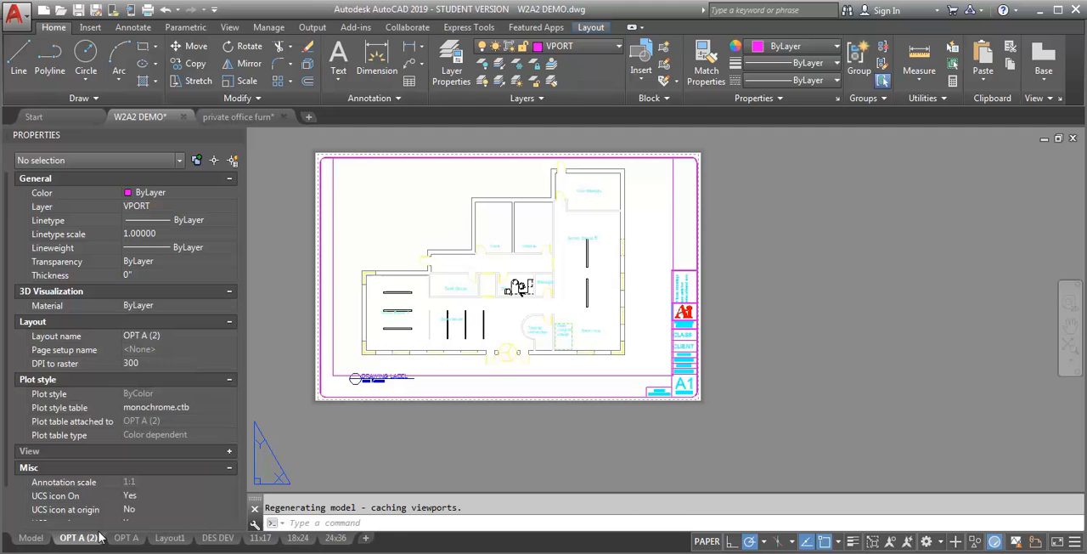
right_click(78, 537)
text(OPT B)
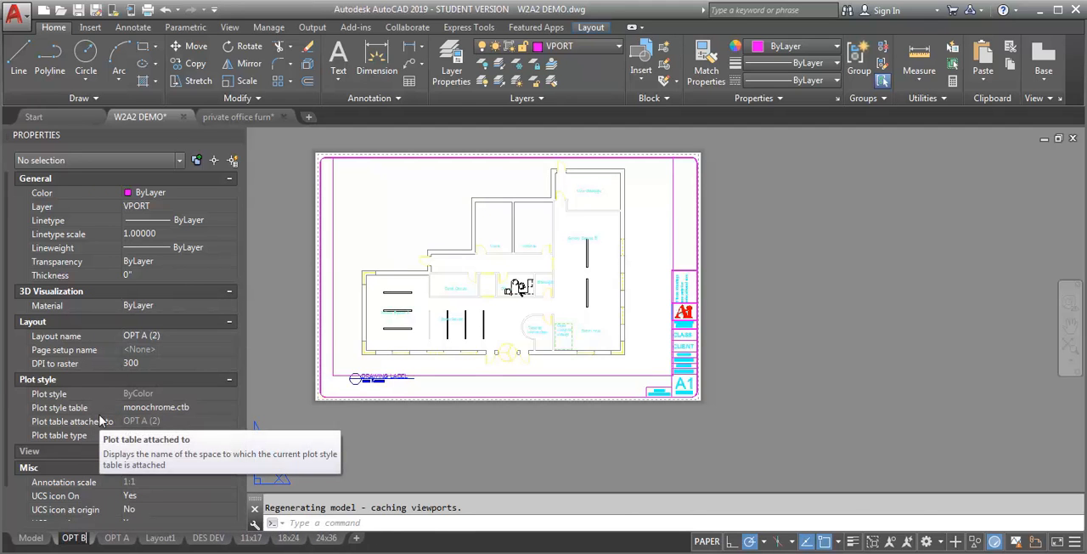
click(73, 537)
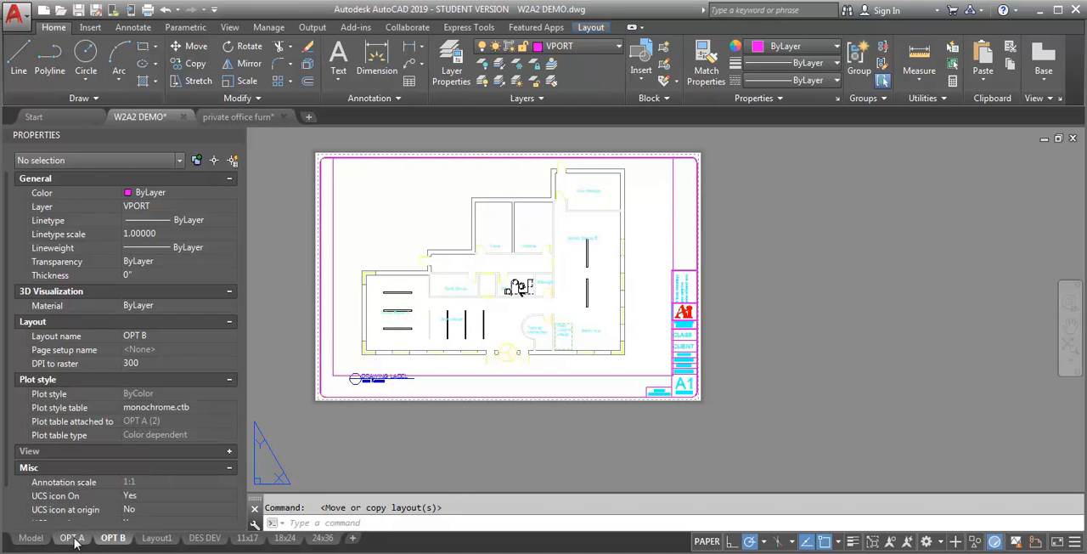
mouse_move(571, 236)
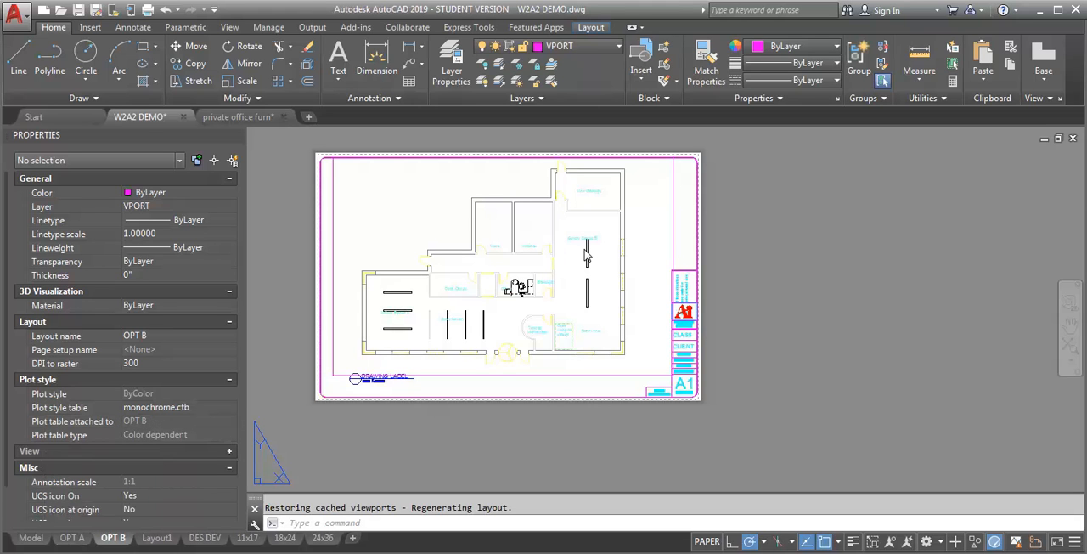
mouse_move(644, 214)
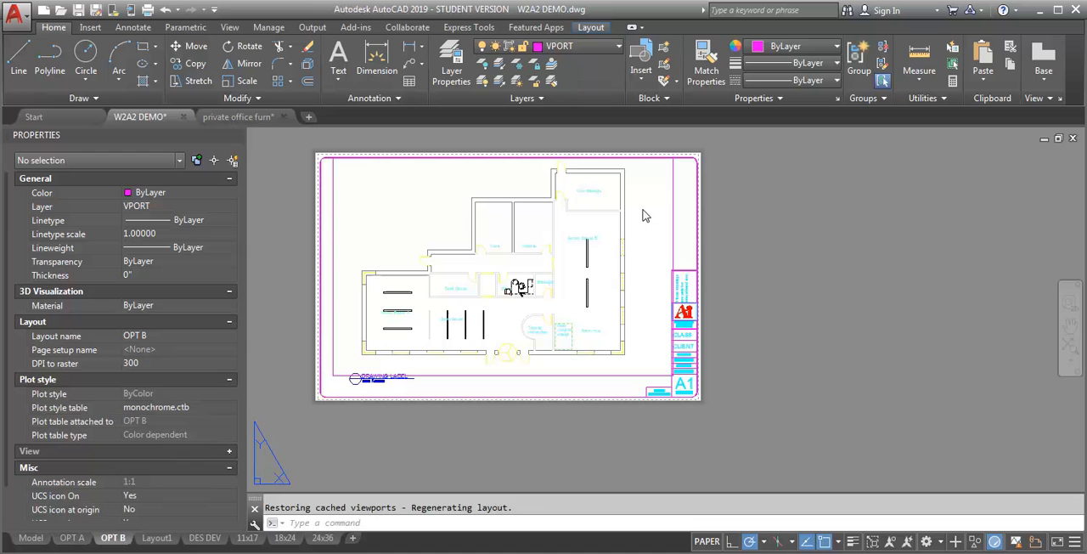
- VP Freeze layers in the OPT B viewport so only A-WALL-FULL-OPT-B shows, then view OPT A
double_click(510, 272)
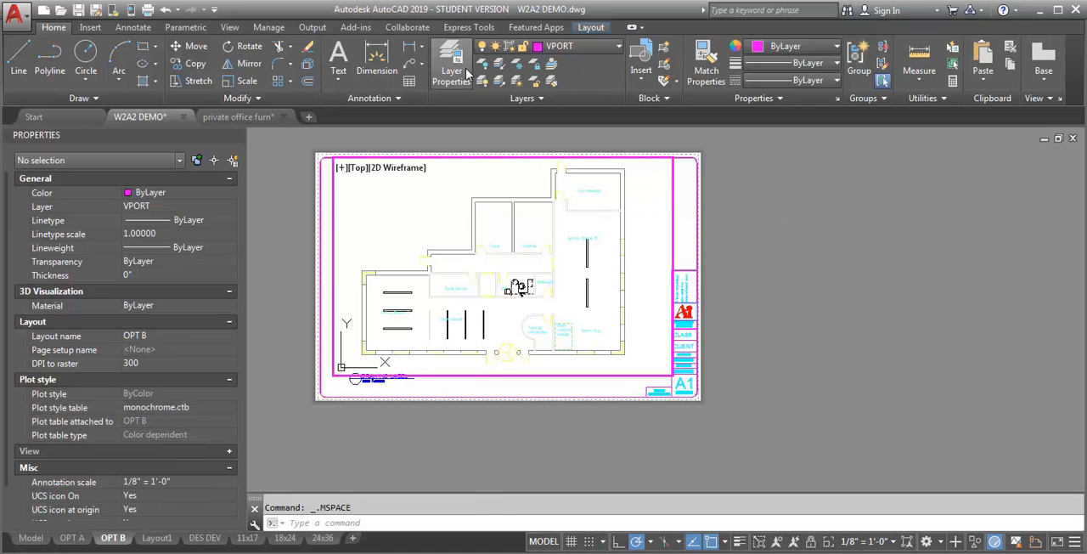
click(451, 60)
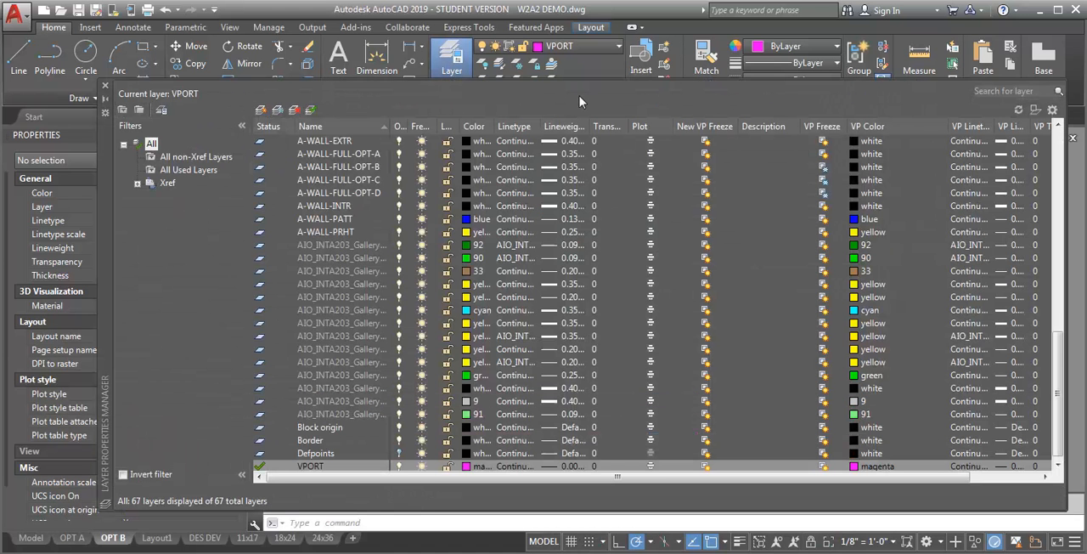
click(821, 166)
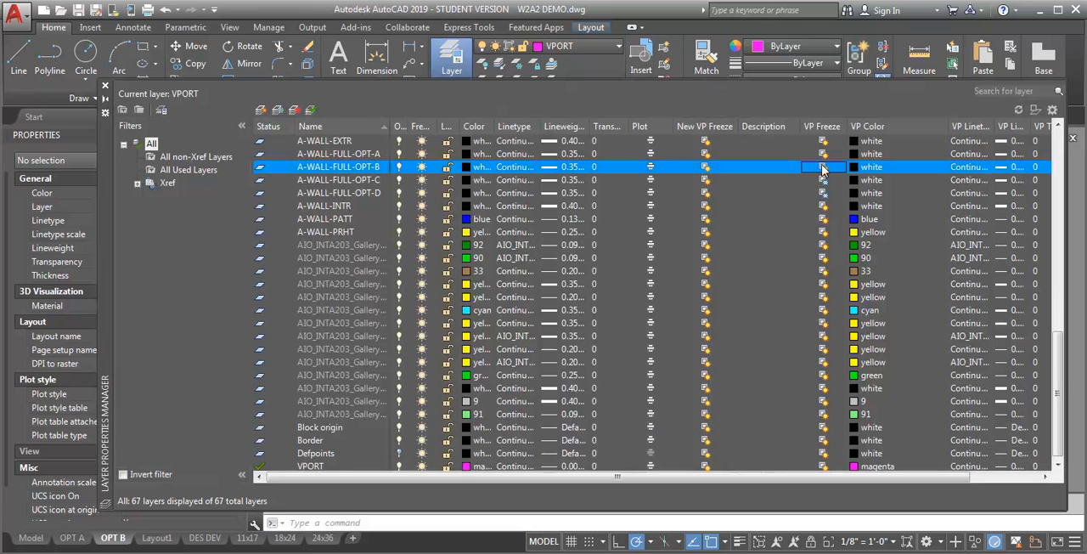
mouse_move(822, 119)
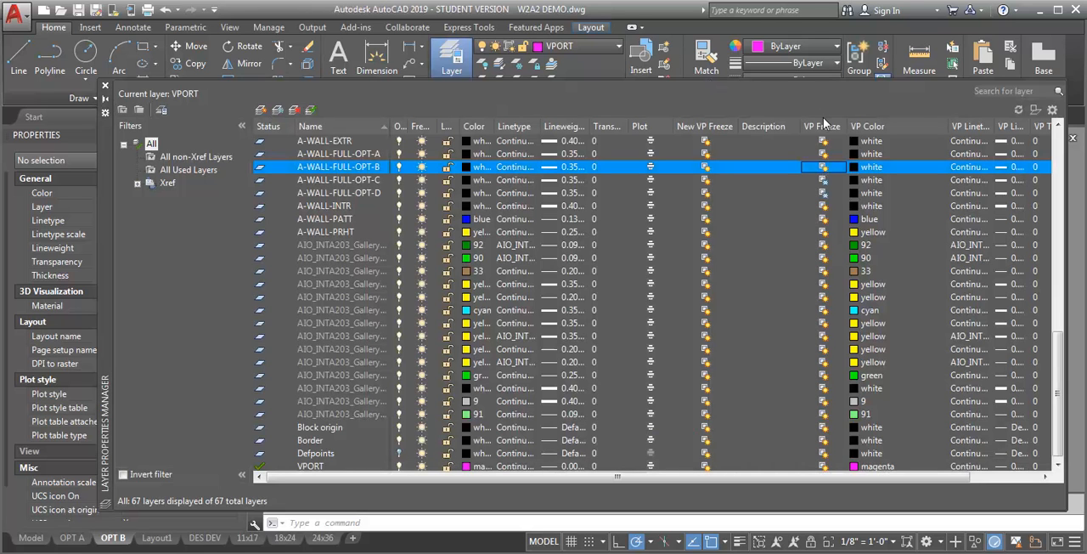
mouse_move(824, 163)
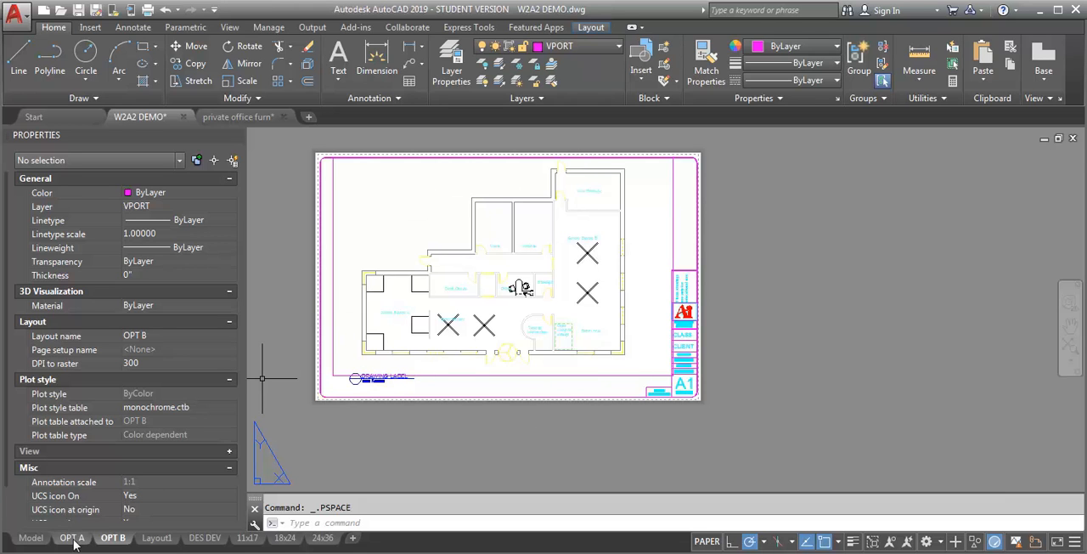
click(71, 538)
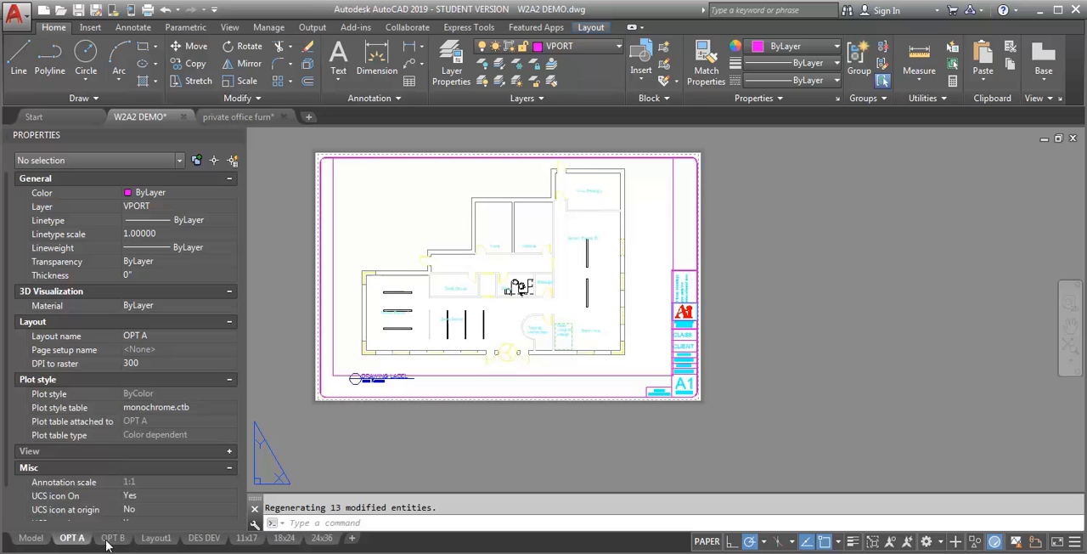
- Copy the OPT B sheet as OPT C and switch to the new OPT C tab
click(113, 538)
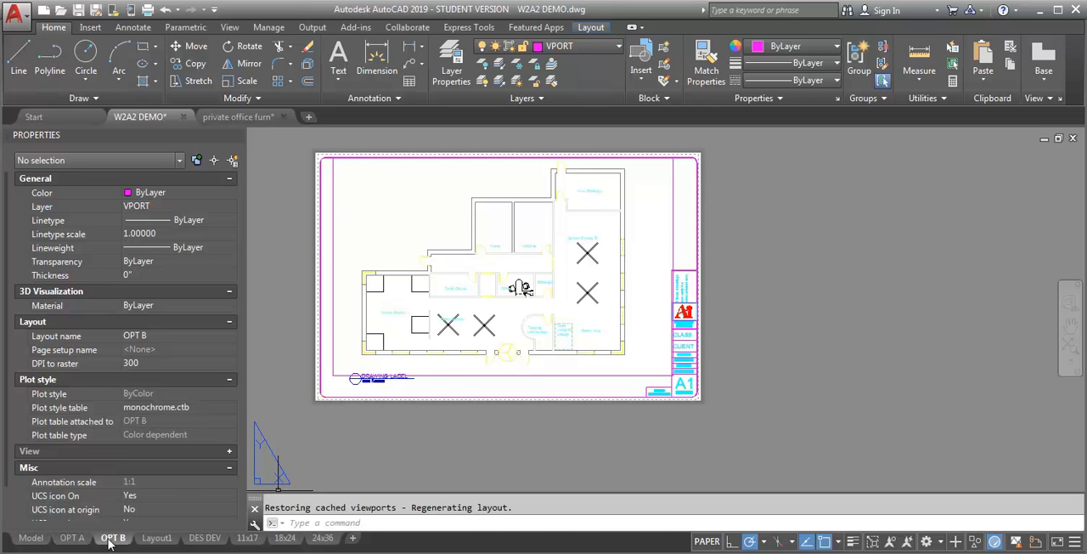
right_click(113, 538)
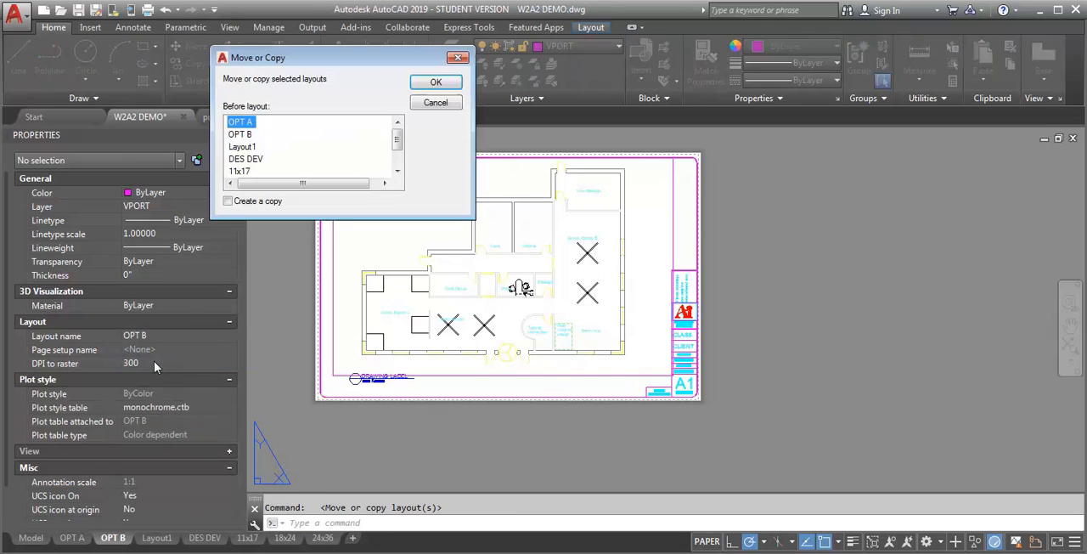
click(228, 201)
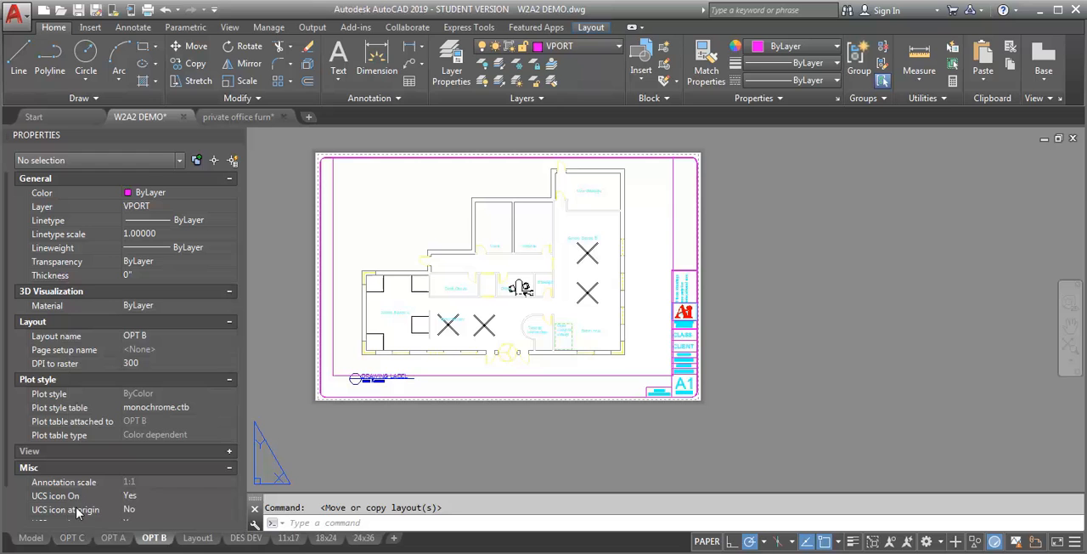
click(72, 537)
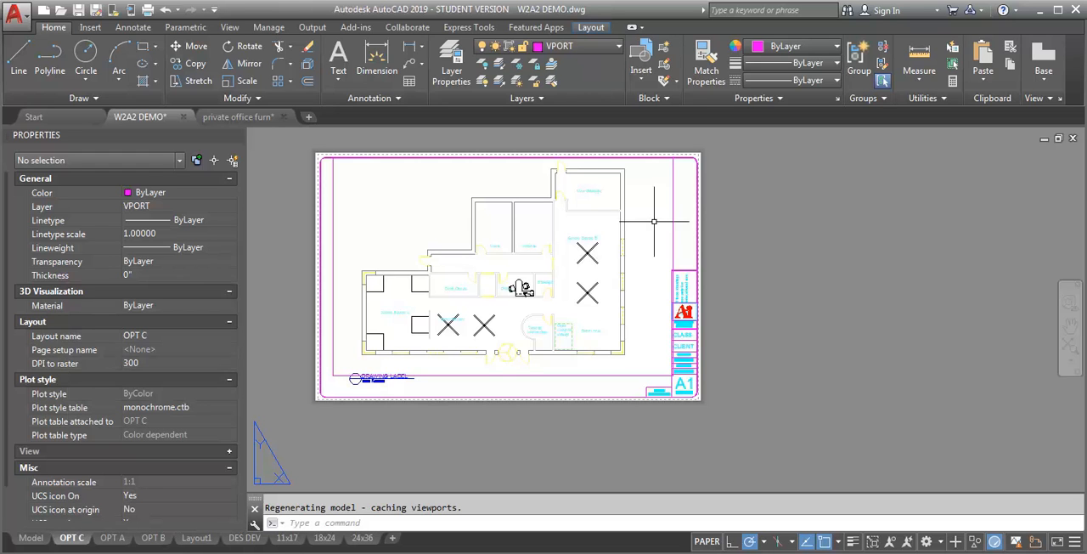
- Enter the OPT C viewport and open the layer list with per-viewport freeze settings
double_click(509, 272)
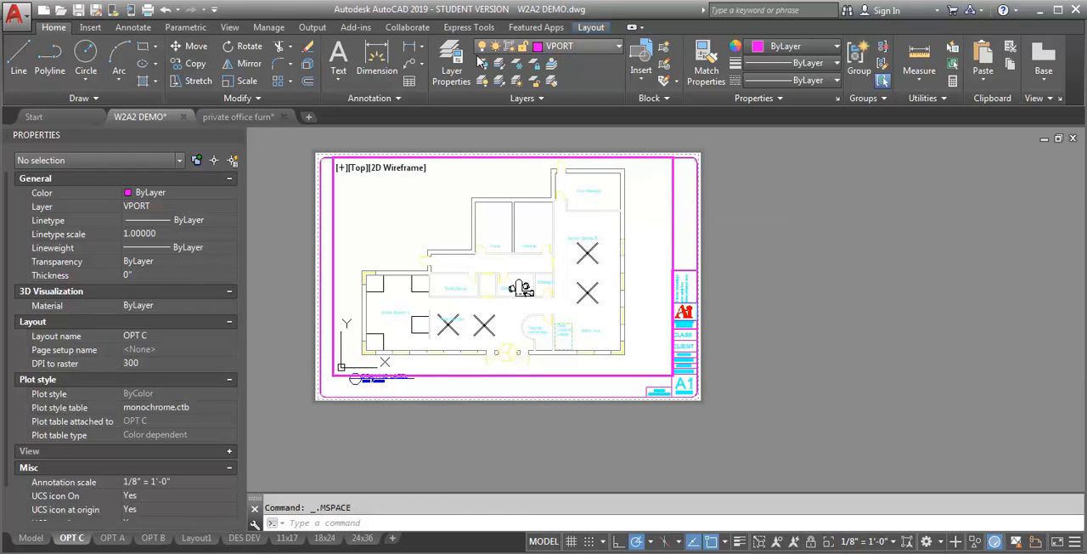
click(451, 55)
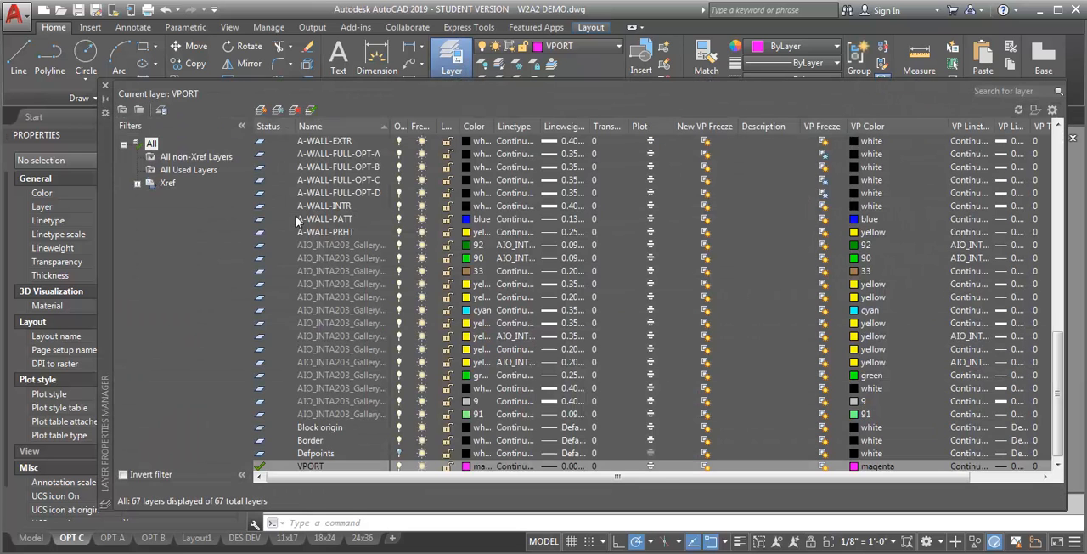
mouse_move(548, 176)
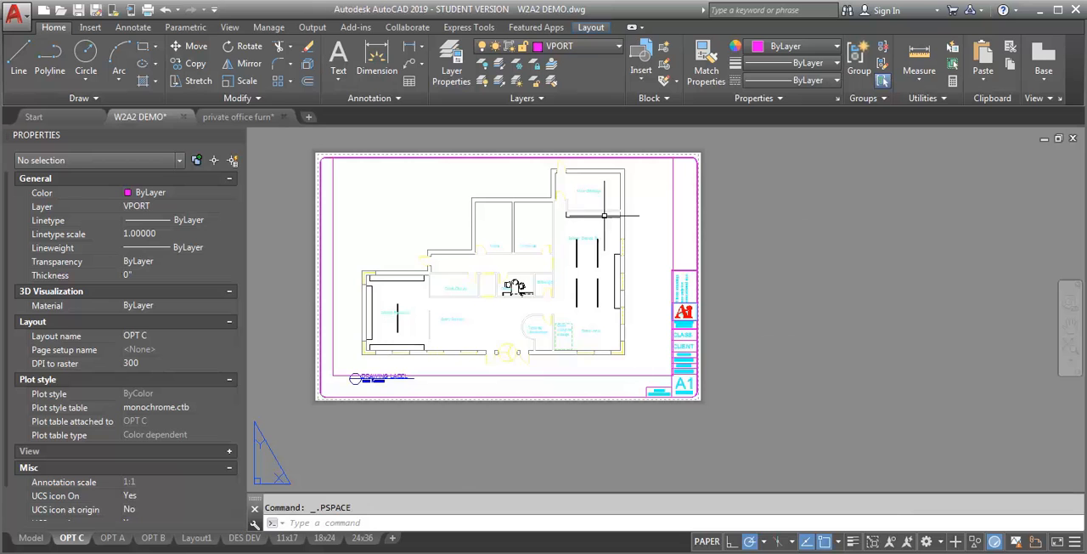
mouse_move(726, 214)
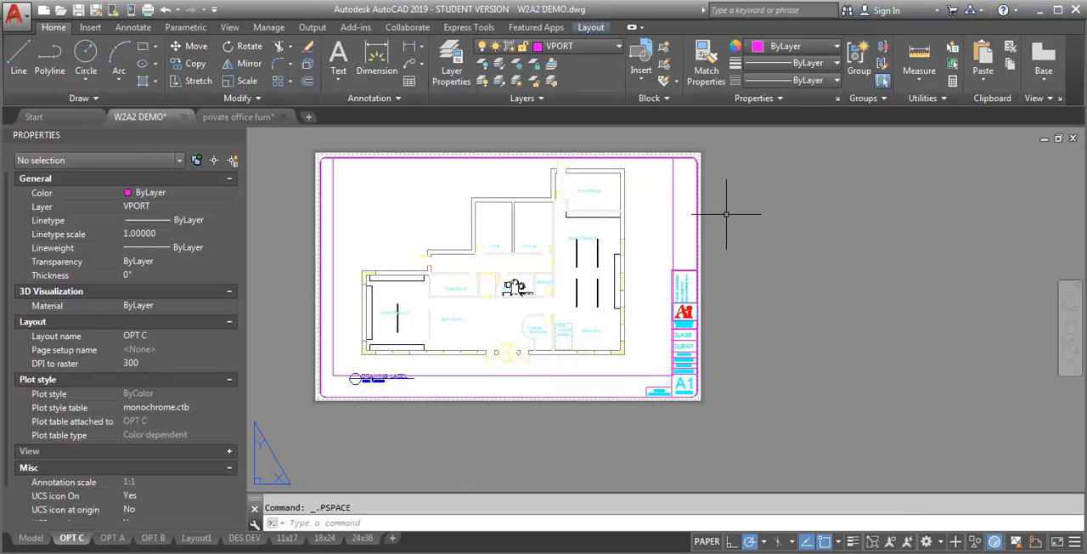
- Copy the OPT C layout tab and begin renaming the copy to OPT D
right_click(72, 537)
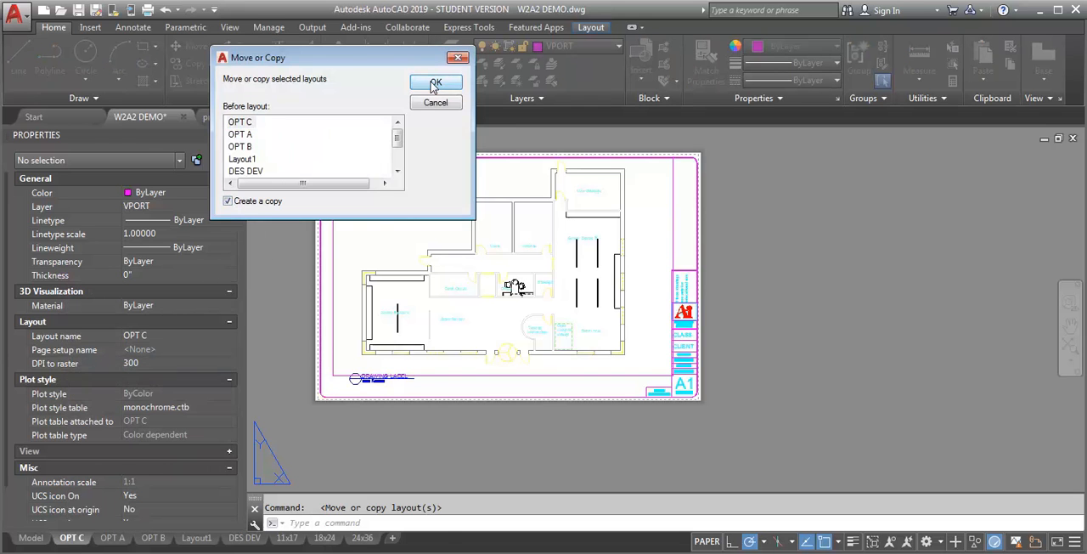
click(436, 82)
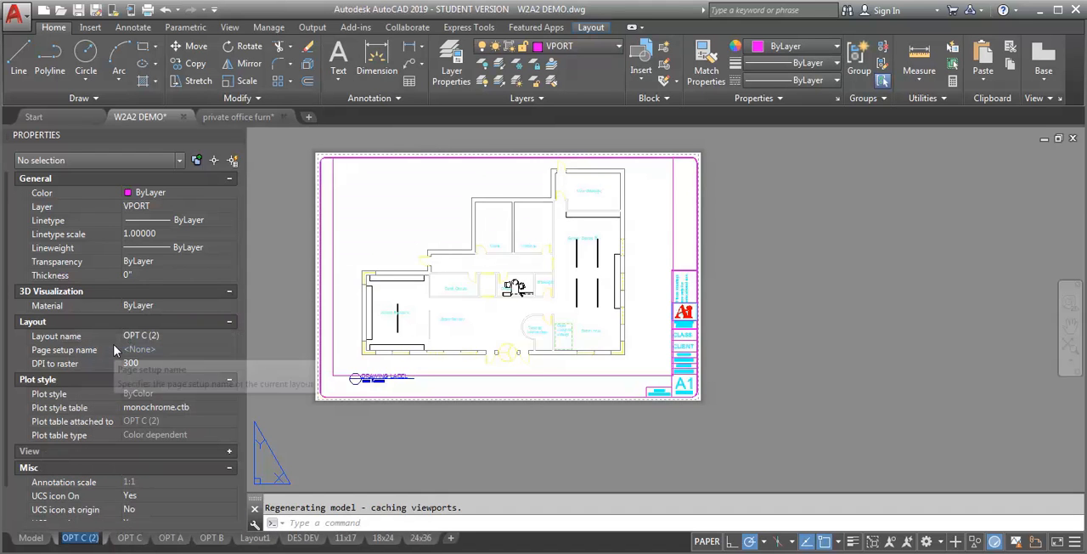
click(72, 538)
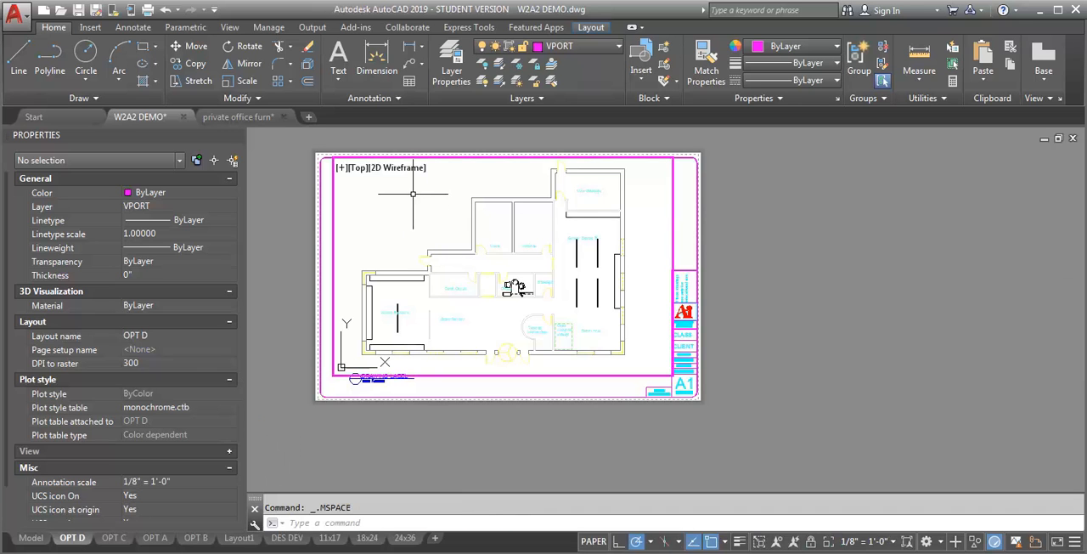
- In OPT D's viewport, VP-freeze A-WALL-FULL-OPT-C and thaw A-WALL-FULL-OPT-D
click(451, 55)
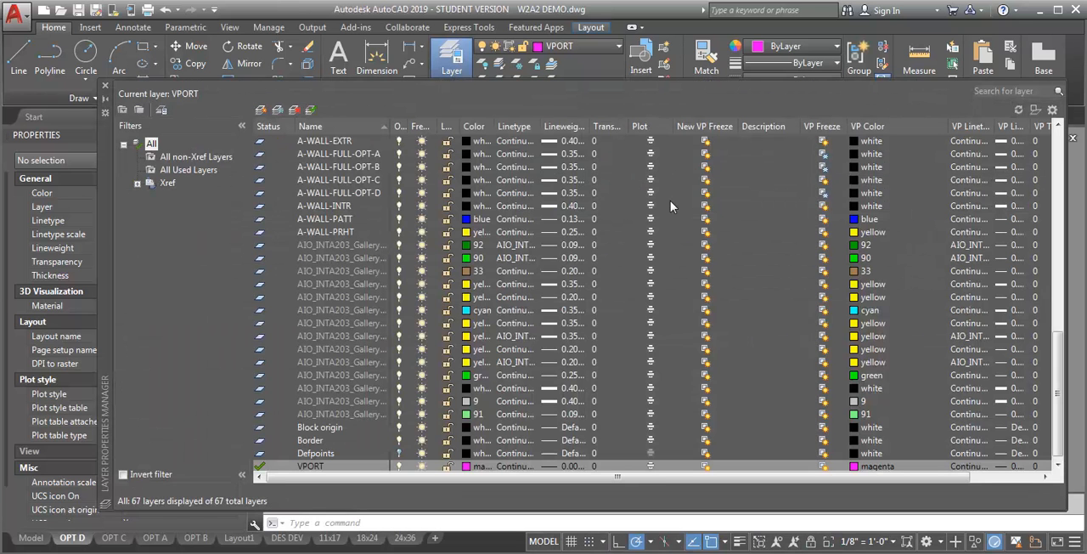
mouse_move(658, 176)
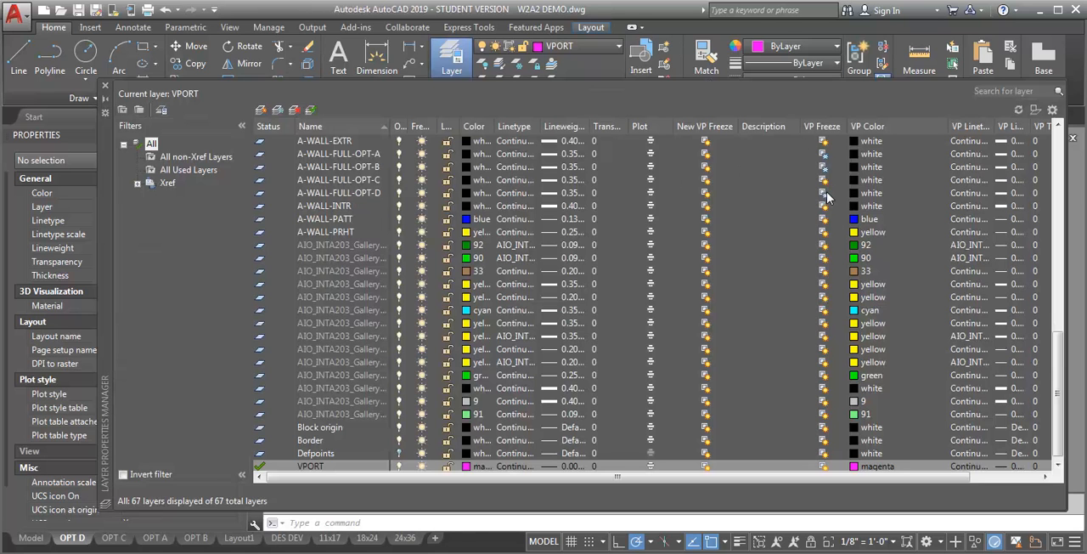
click(340, 180)
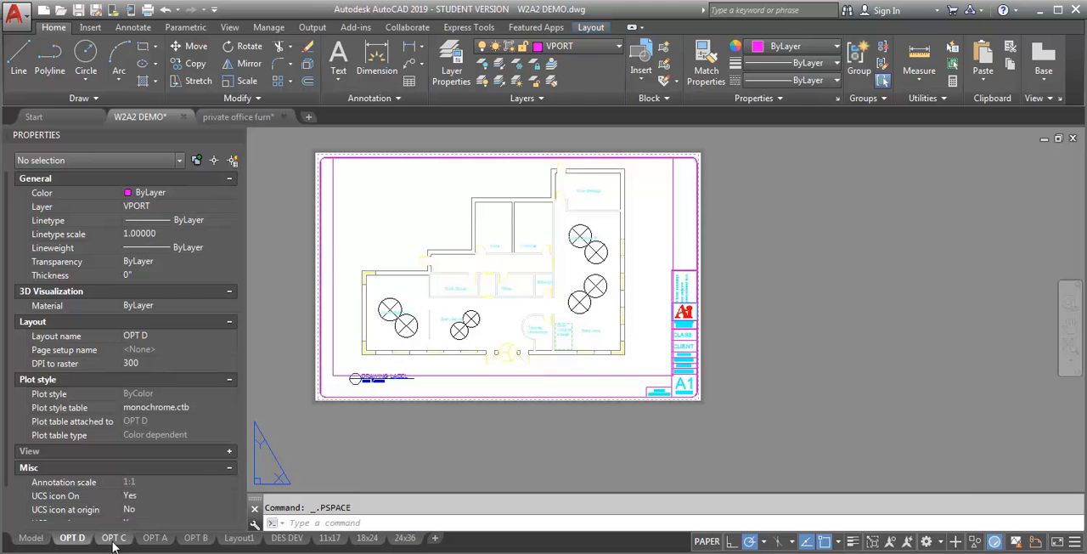
- Switch to the OPT C layout tab to check its viewport
click(154, 536)
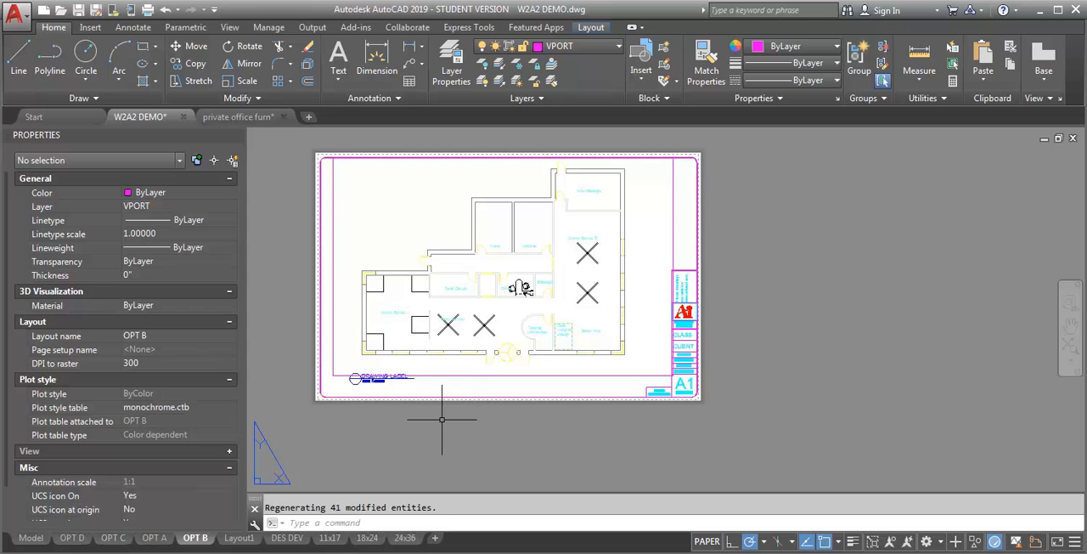
mouse_move(519, 270)
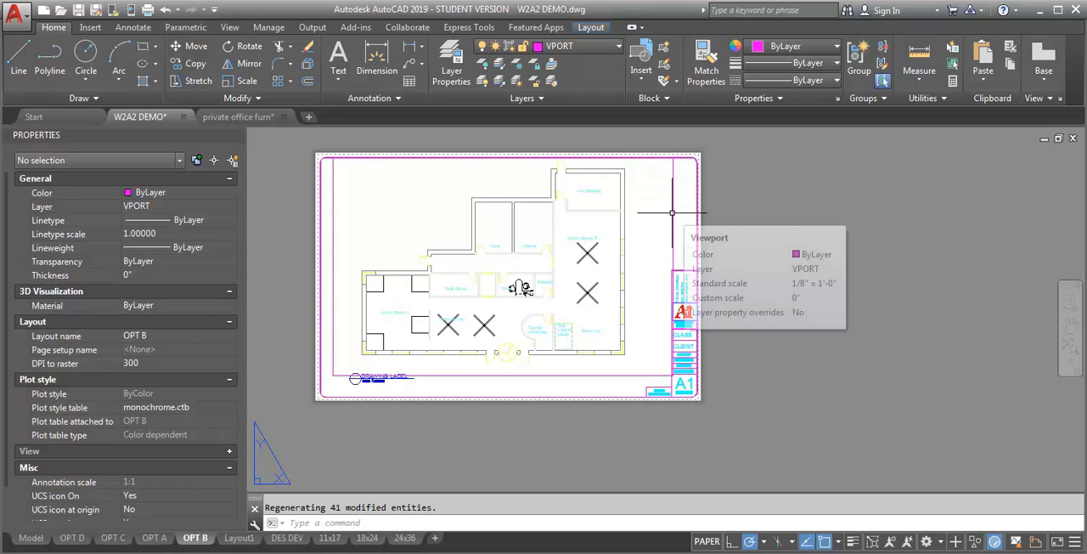
mouse_move(827, 191)
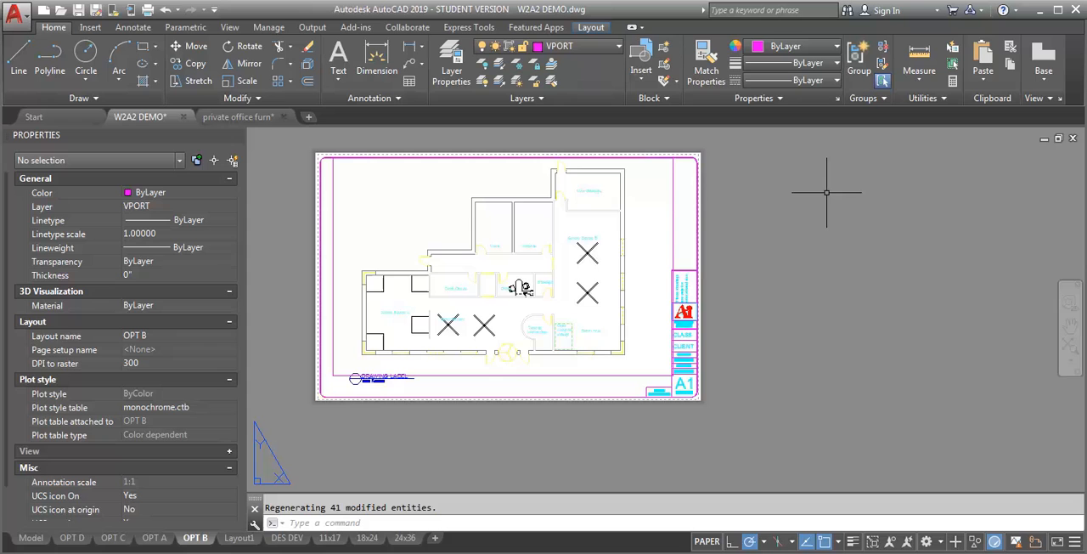